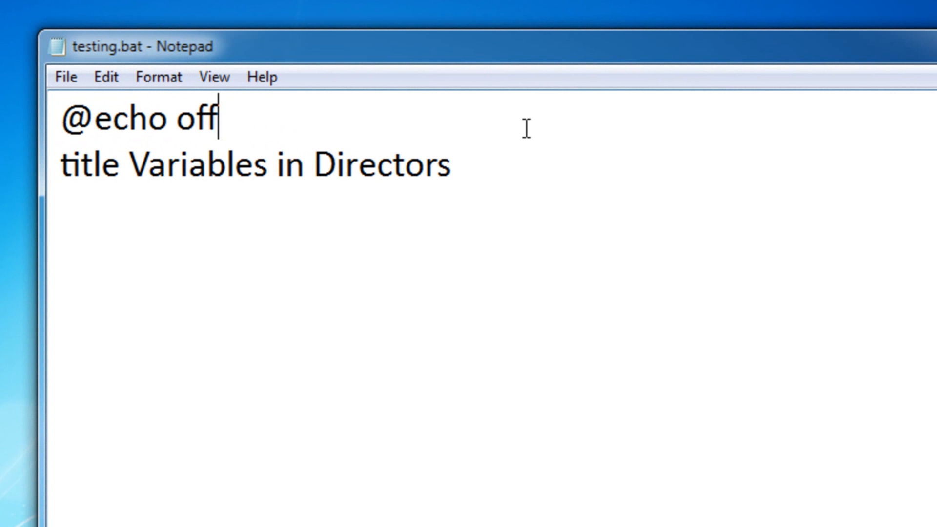
Draft a throwaway 'echo HEADHA > DAHID.TXT' line, then delete it again
key("Enter")
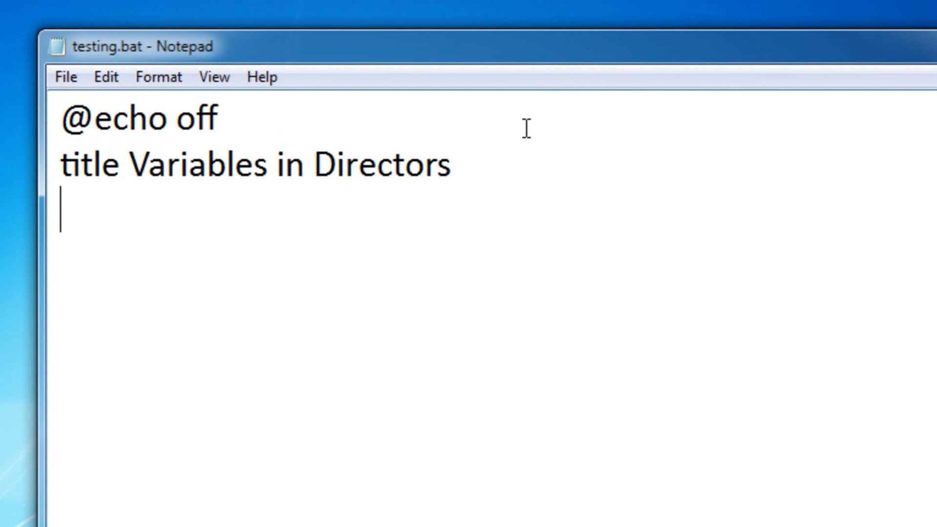
type("echo HEAD")
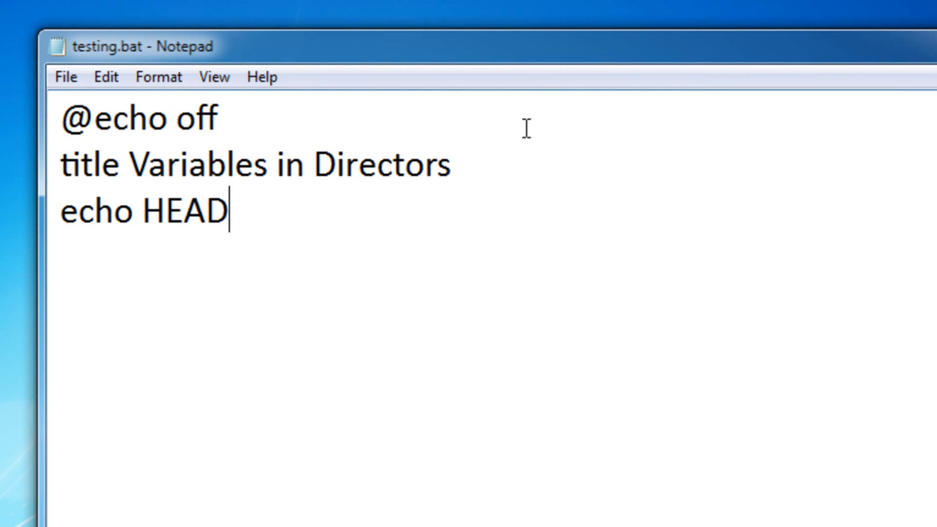
type("HA >")
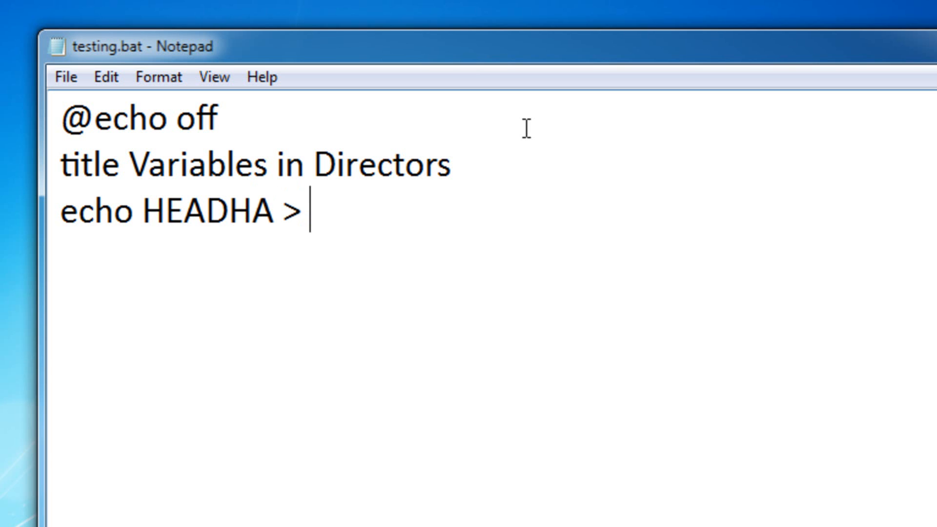
type("DAHID")
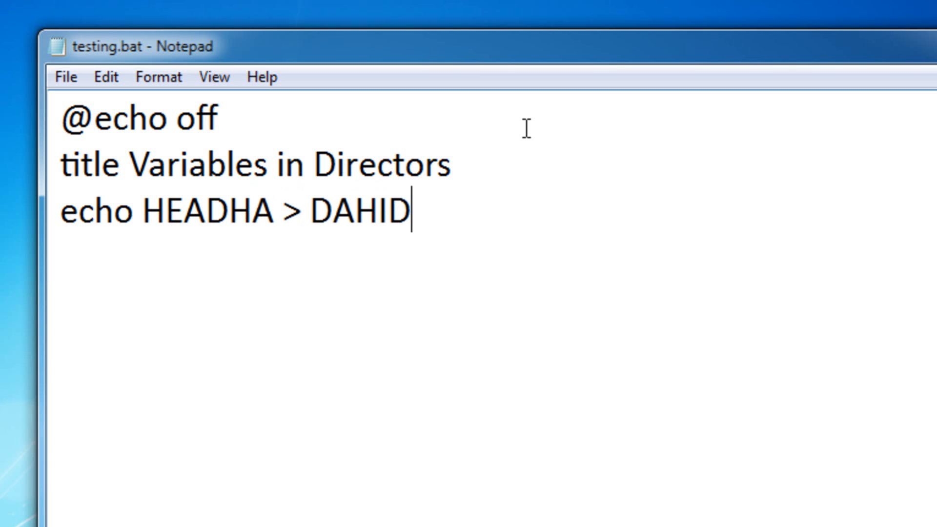
type(".TXT")
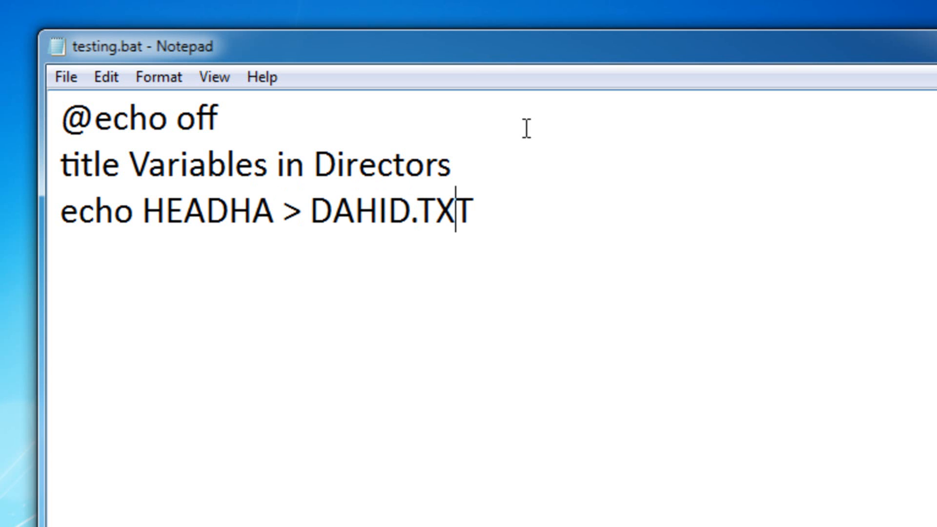
left_click(301, 213)
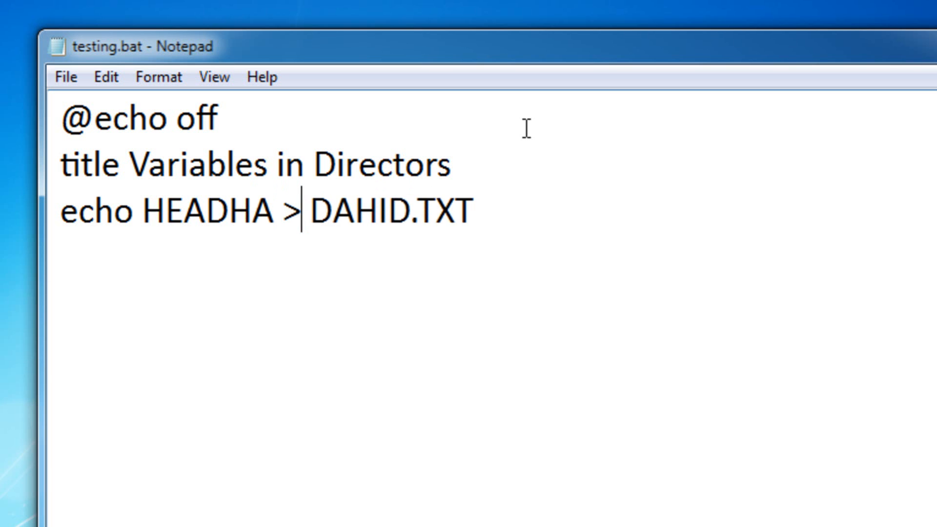
type(">")
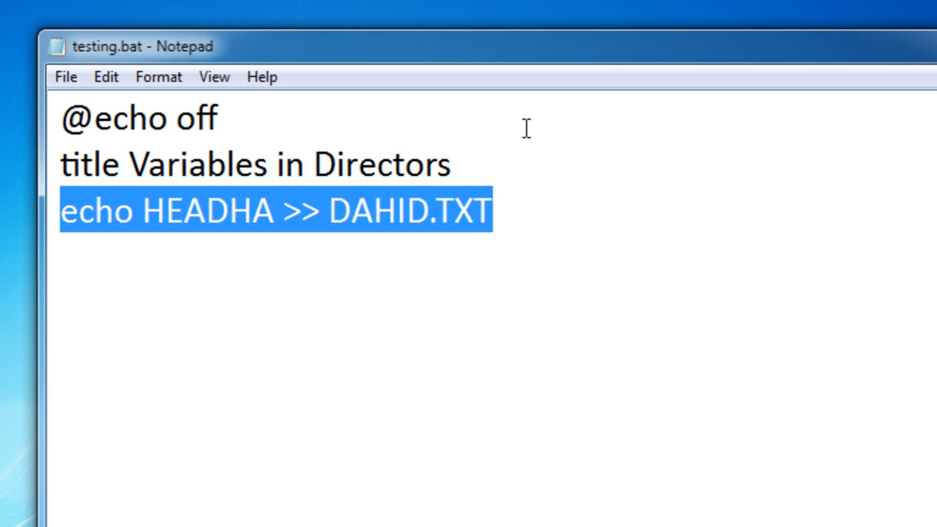
left_click(454, 211)
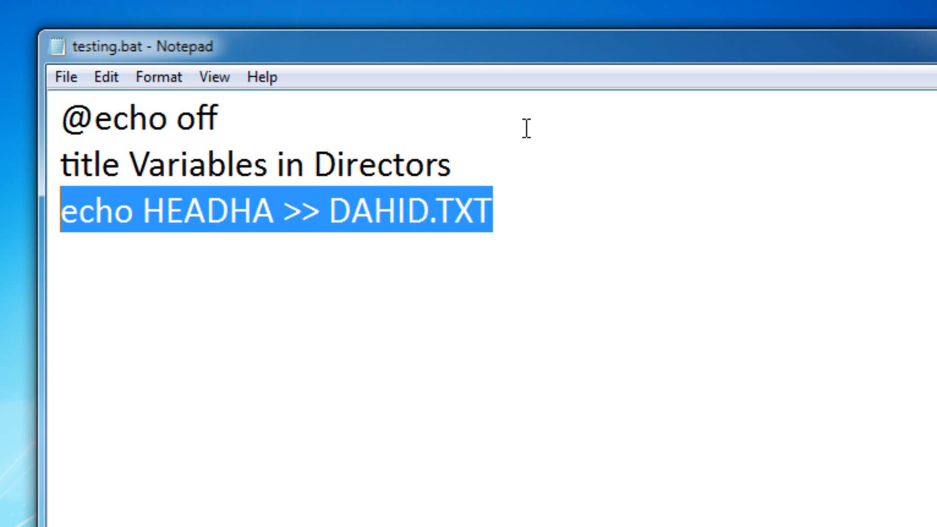
key("Delete")
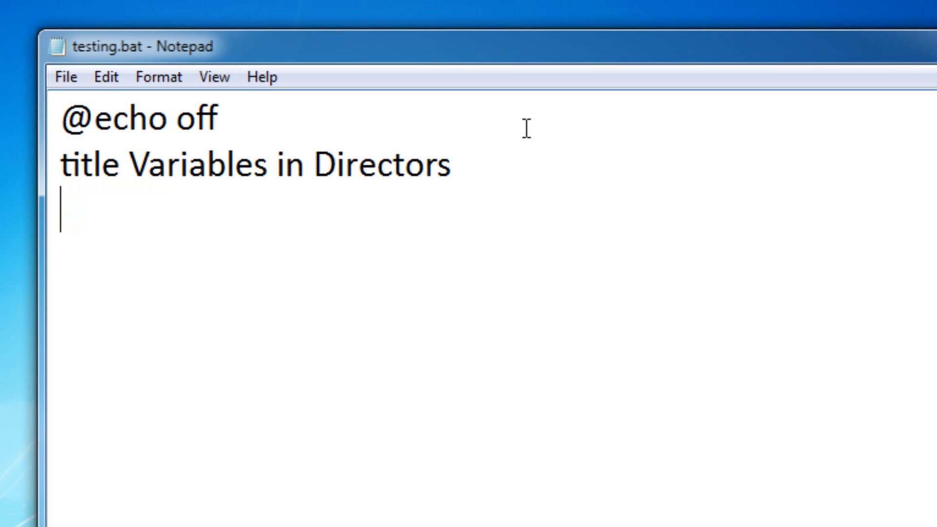
Add the line 'set name= testing' to define the name variable
type("se")
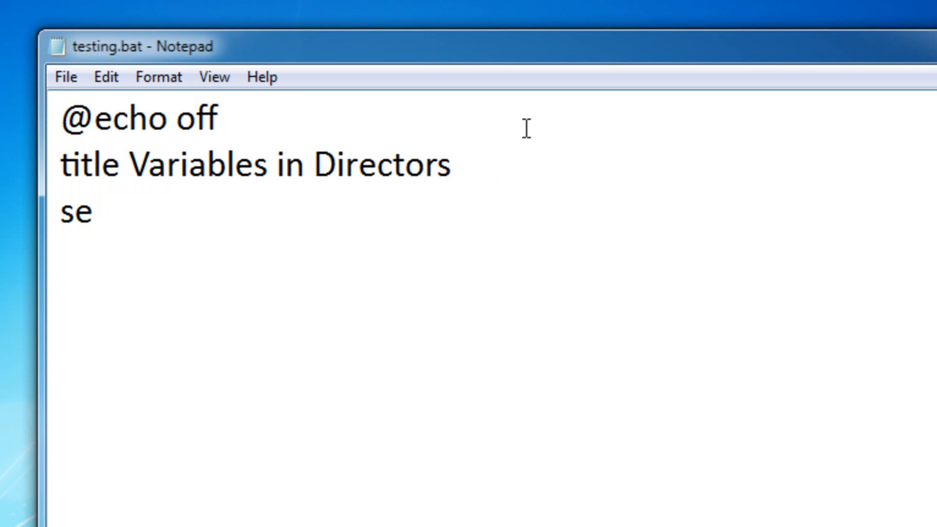
type("t")
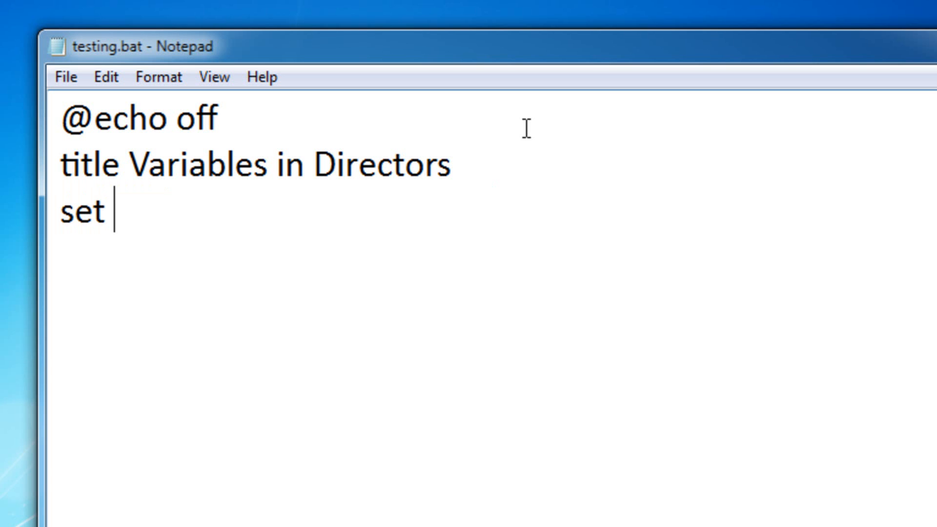
type("name=")
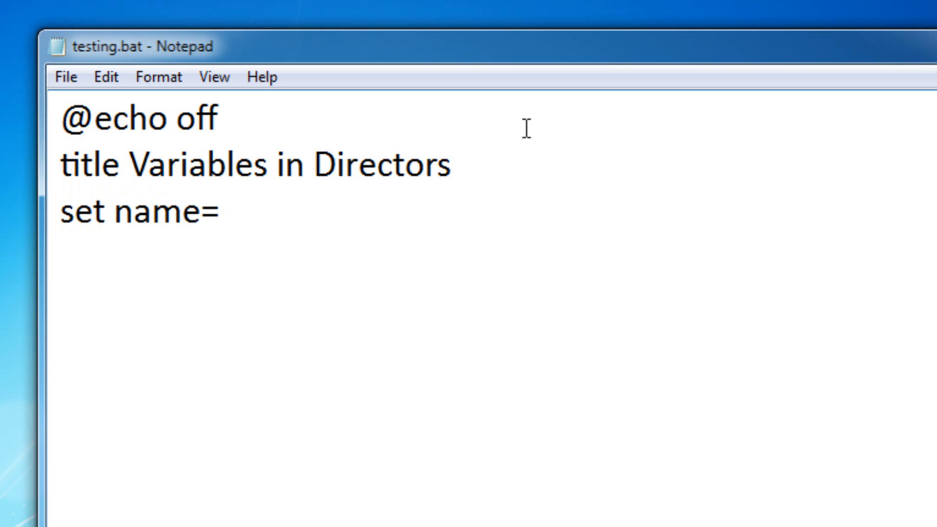
type("testing")
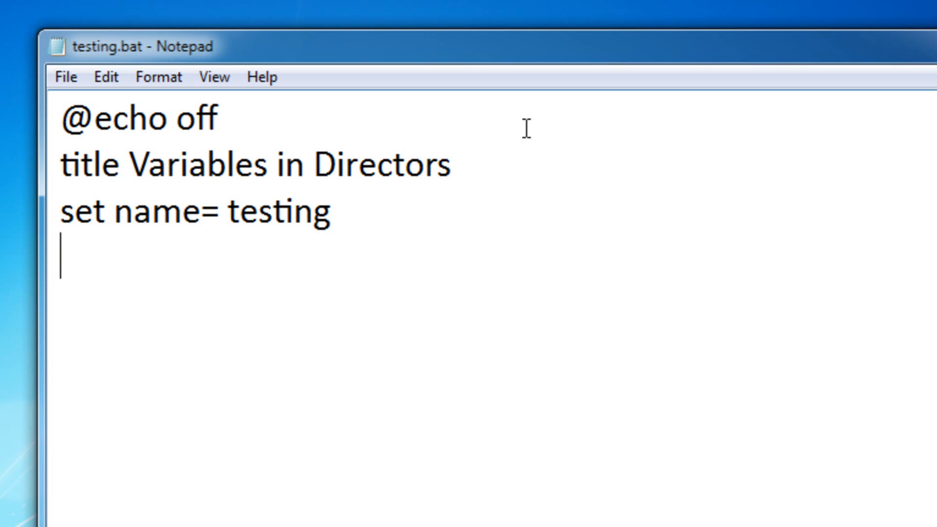
Add the line 'echo %name% > hello.txt' to write the variable into hello.txt
type("echo")
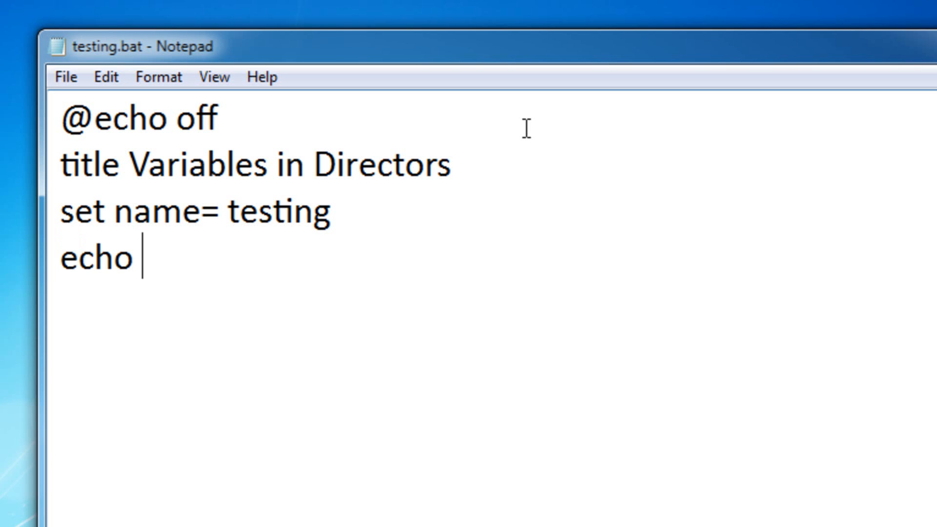
type("%name")
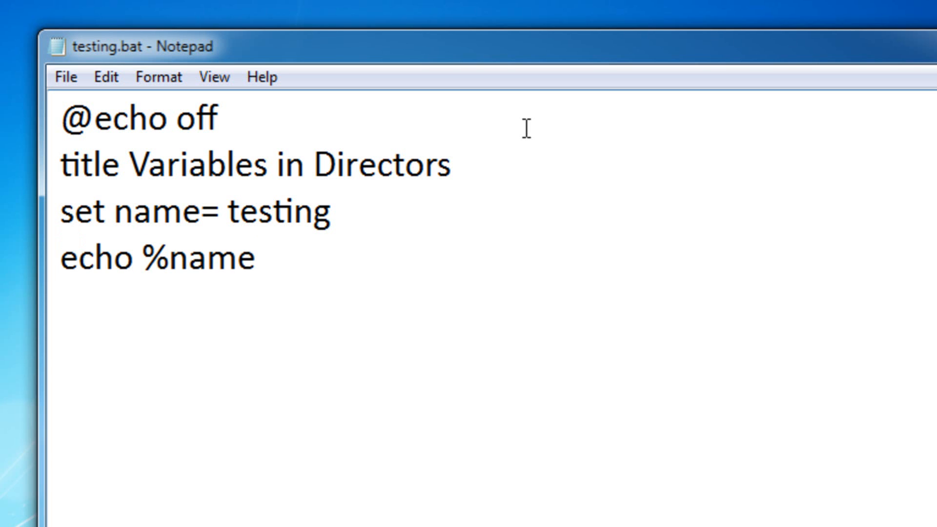
type("% >")
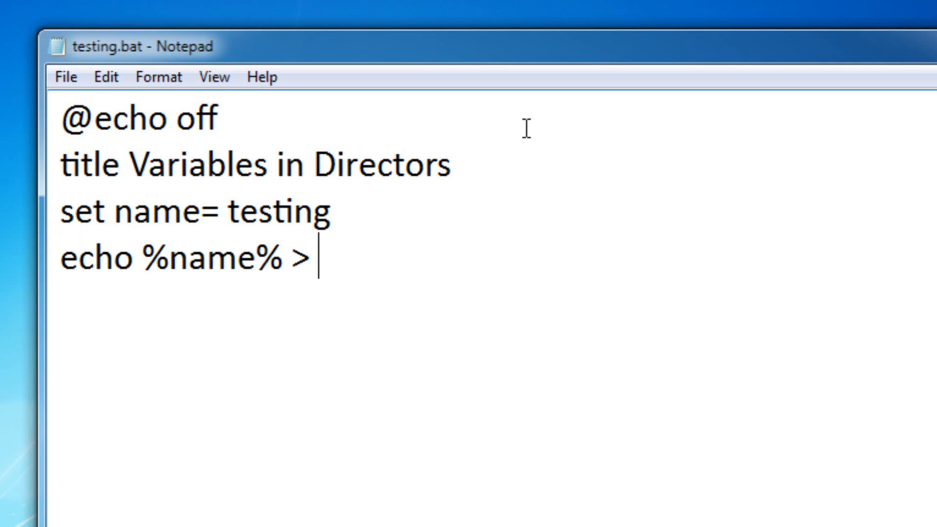
type("\\")
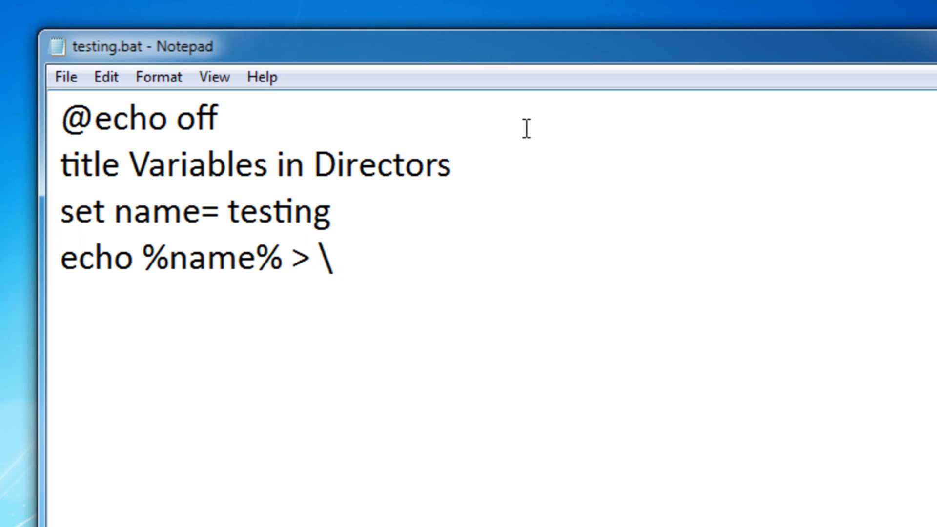
type("hello")
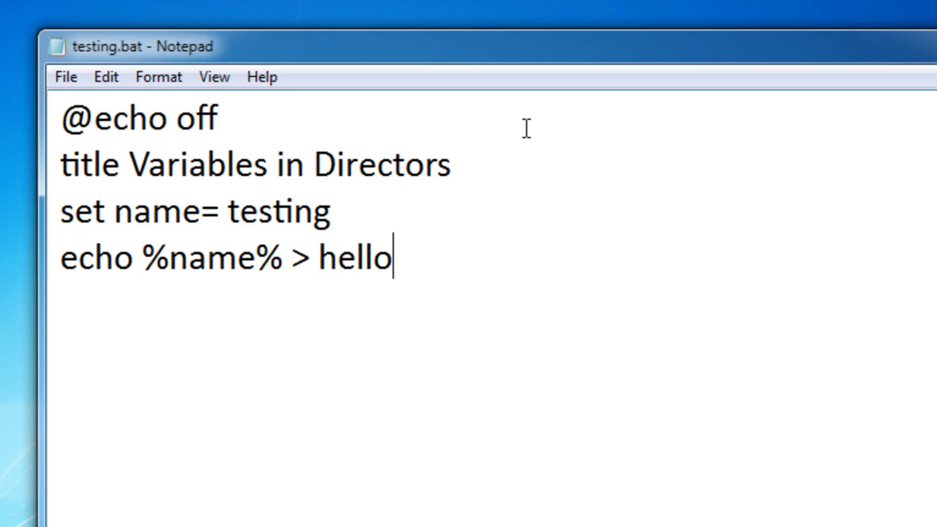
type(".txt")
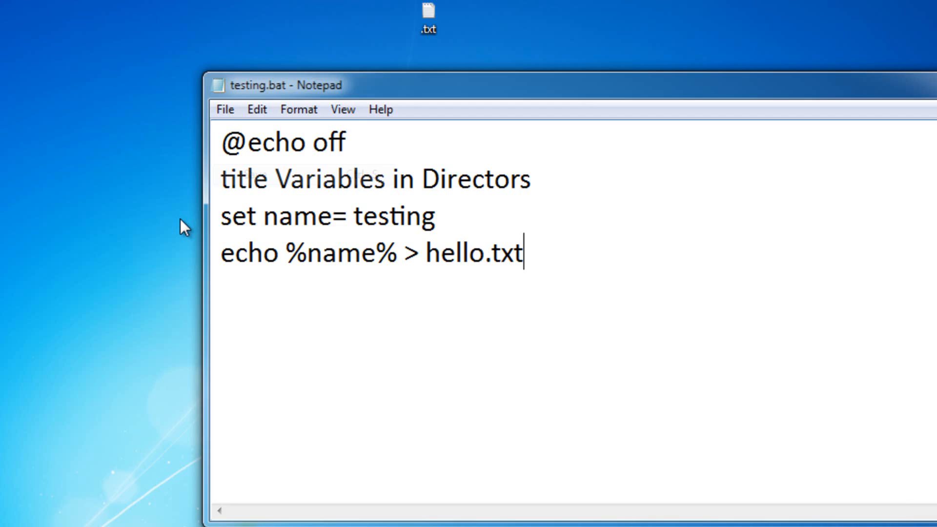
Run the script and open the resulting hello.txt from the desktop to check it contains 'testing'
right_click(76, 16)
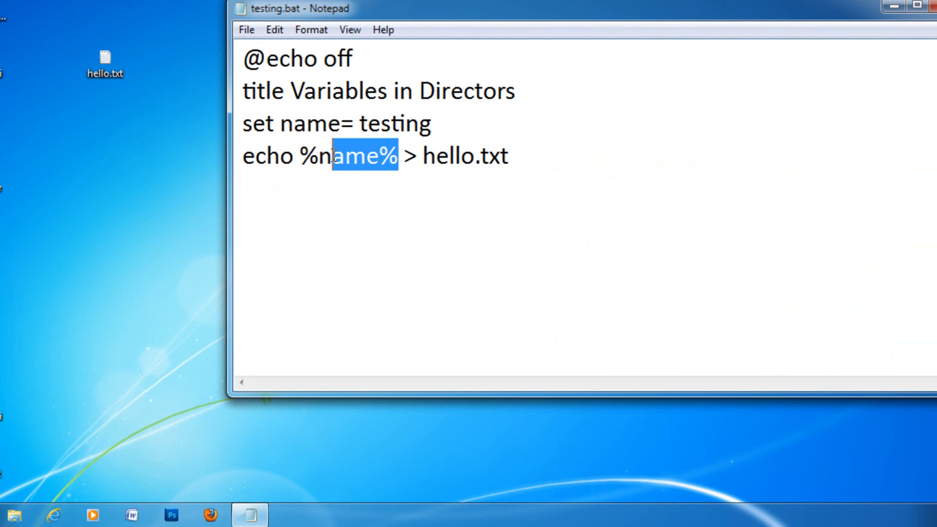
left_click(510, 155)
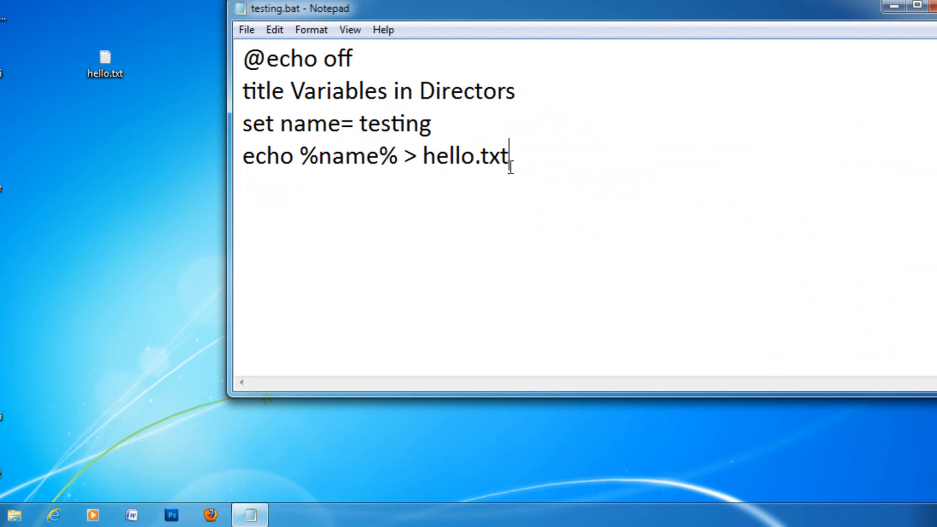
left_click(104, 64)
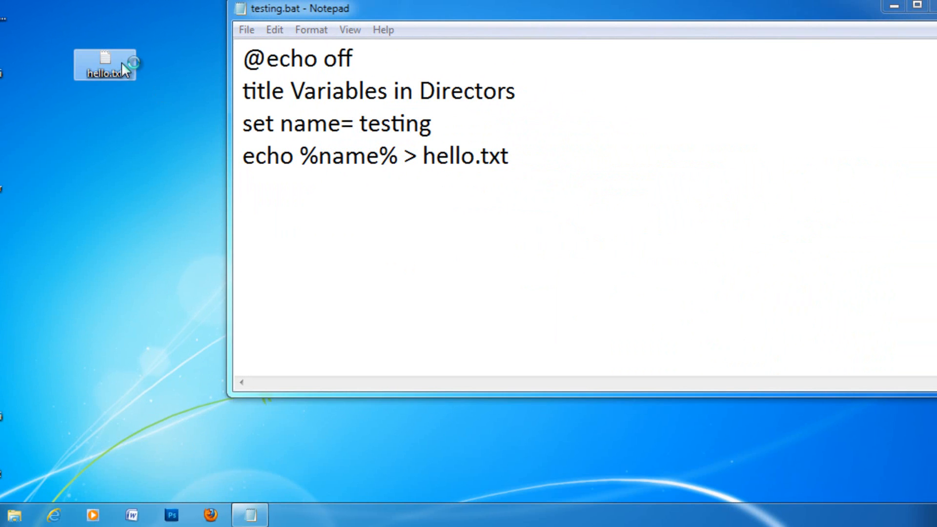
double_click(105, 65)
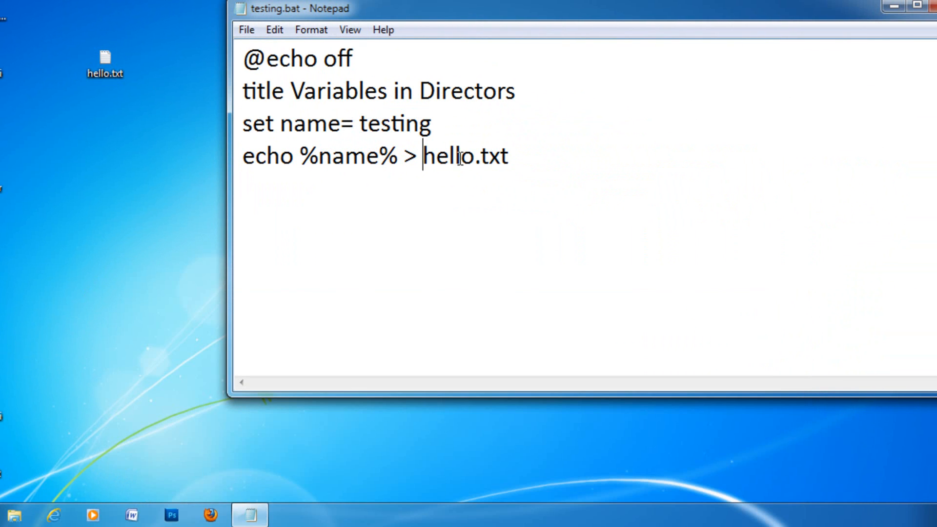
Remove the space so the line reads 'set name=testing' and return to the testing.bat window
key("Backspace")
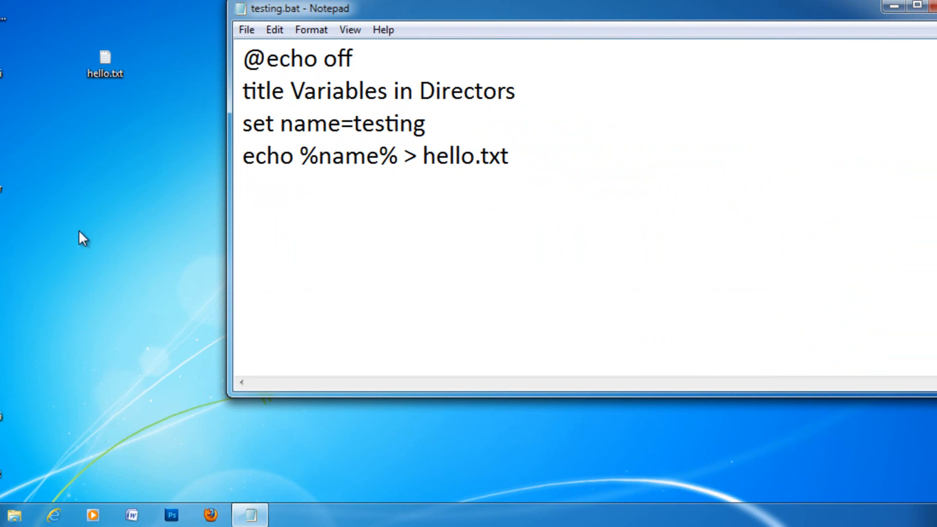
left_click(354, 123)
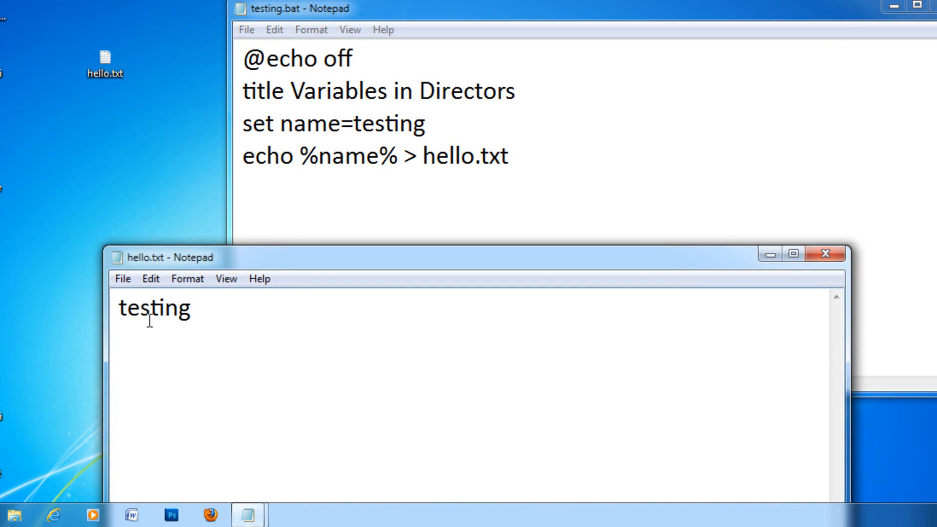
left_click(825, 253)
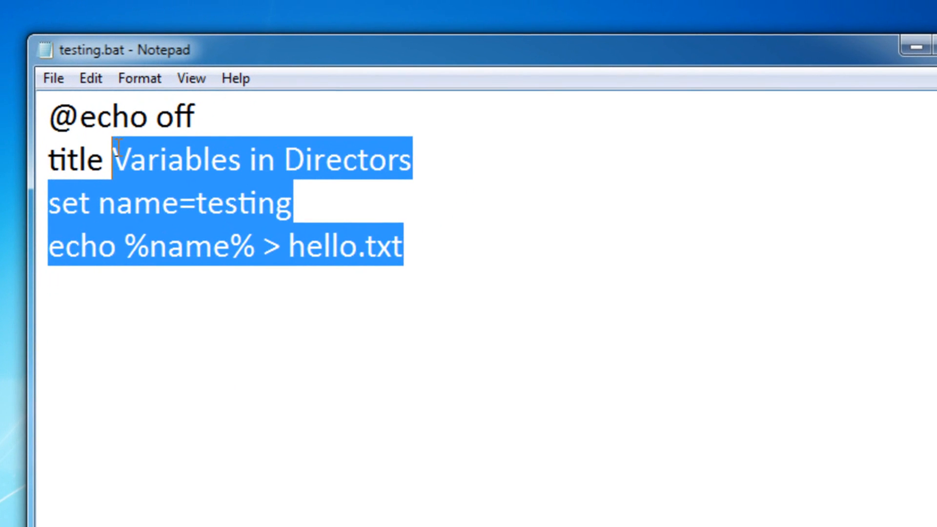
mouse_move(690, 214)
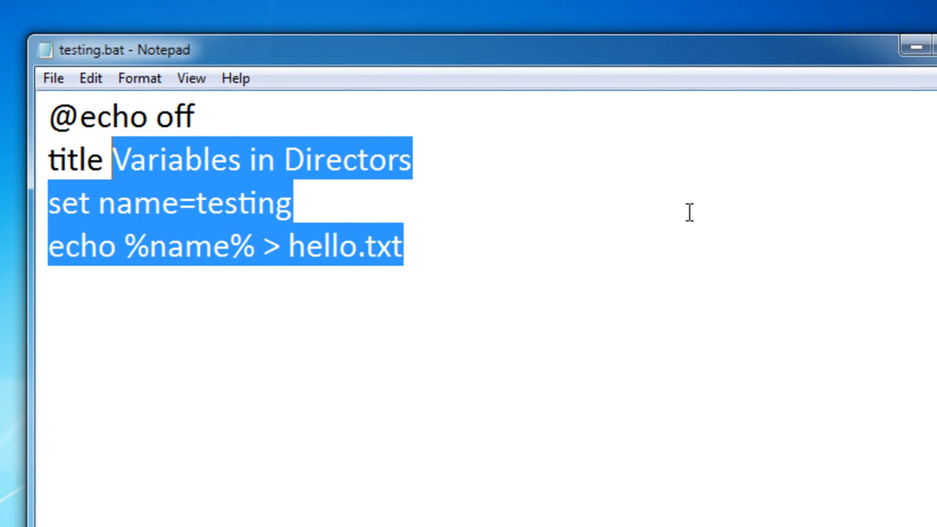
Delete the old title text and variable lines and retitle the script 'File maker'
key("Delete")
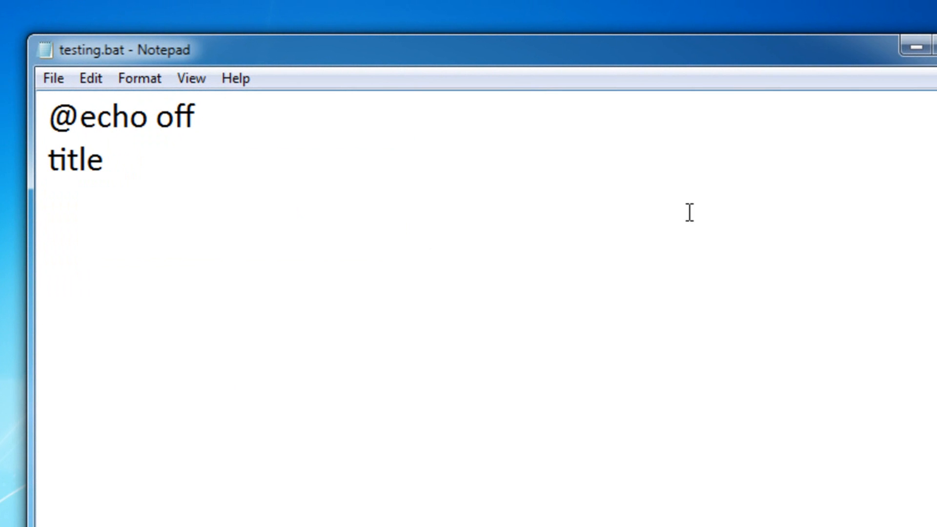
type("File maker")
type("set")
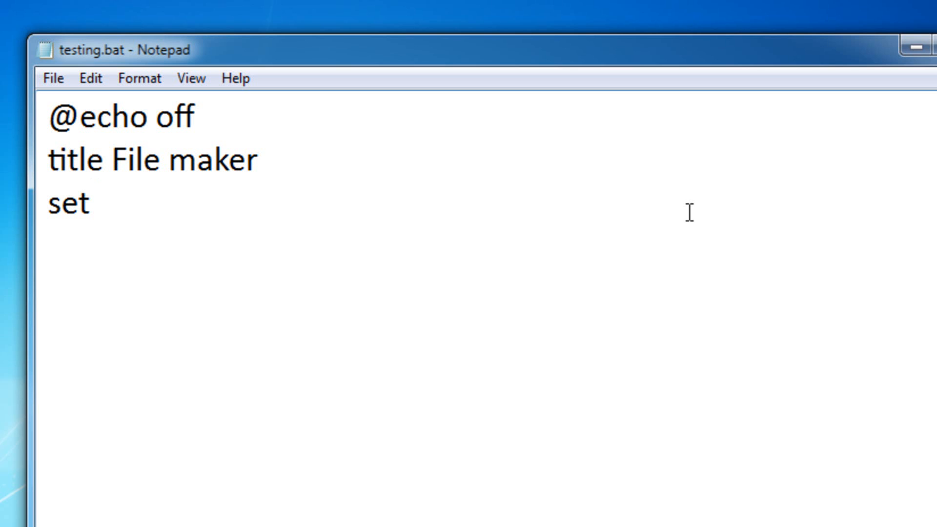
Write the user-input lines 'set /p name=' and 'set /p ext='
type("name=")
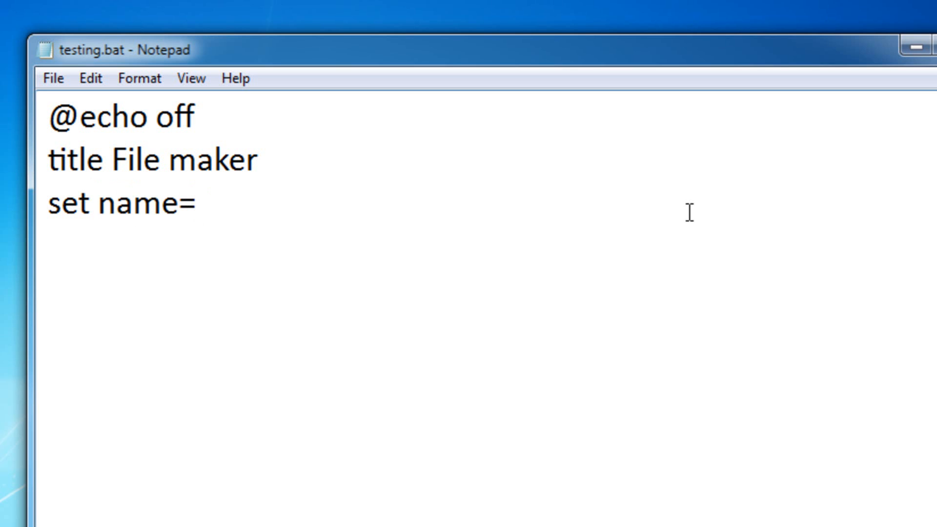
type("set ext")
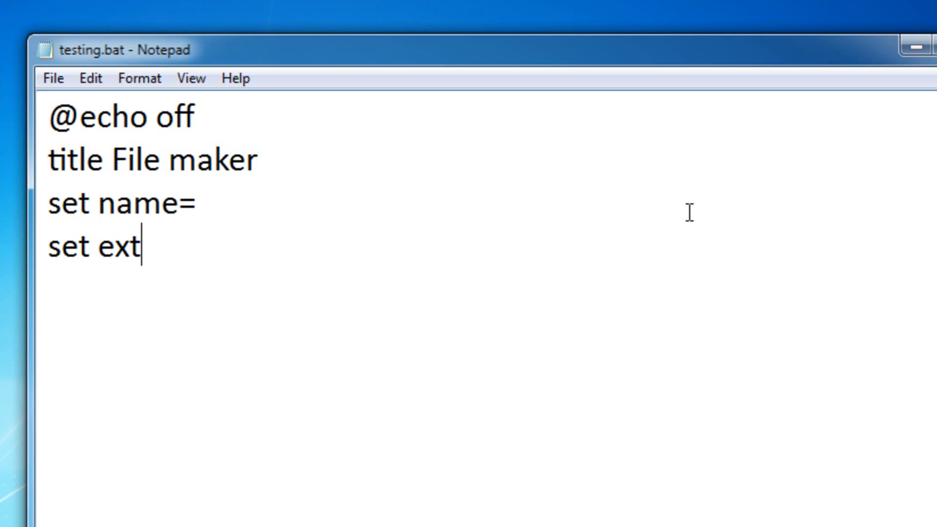
left_click(99, 203)
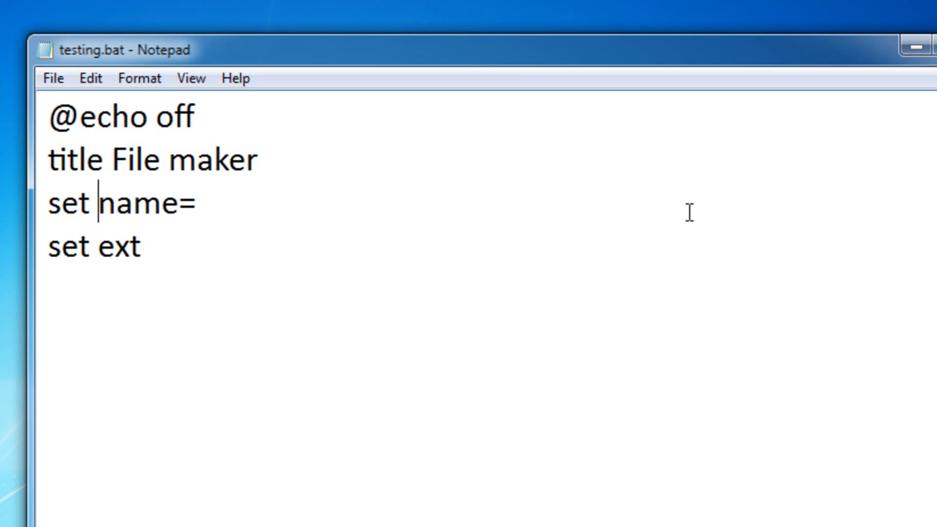
type("/p")
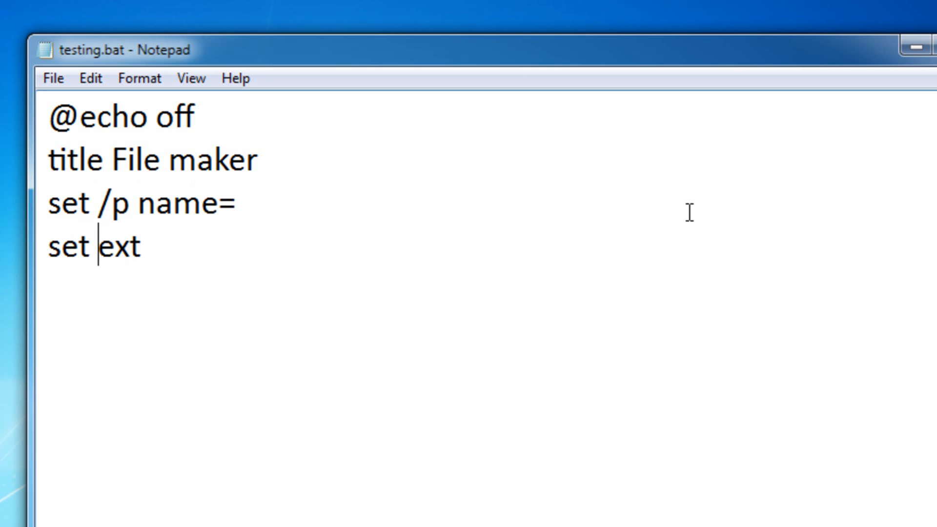
type("/p")
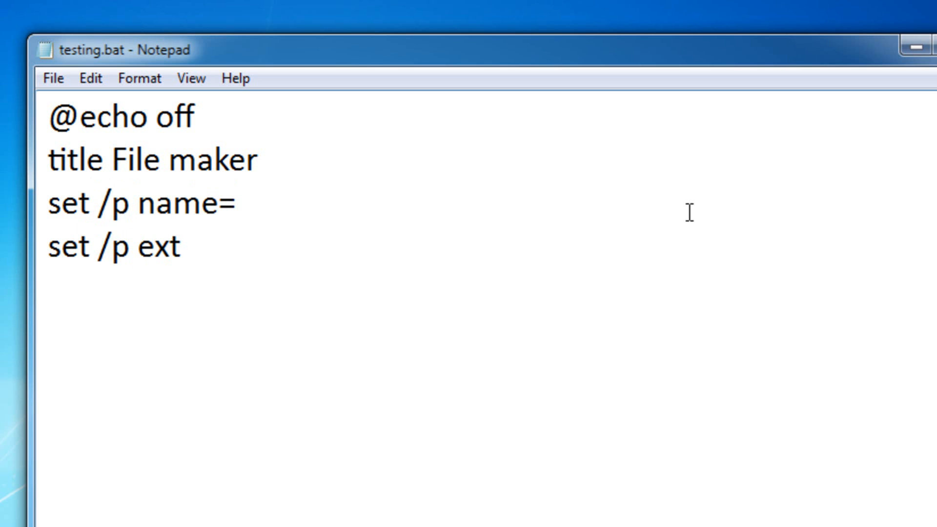
type("=")
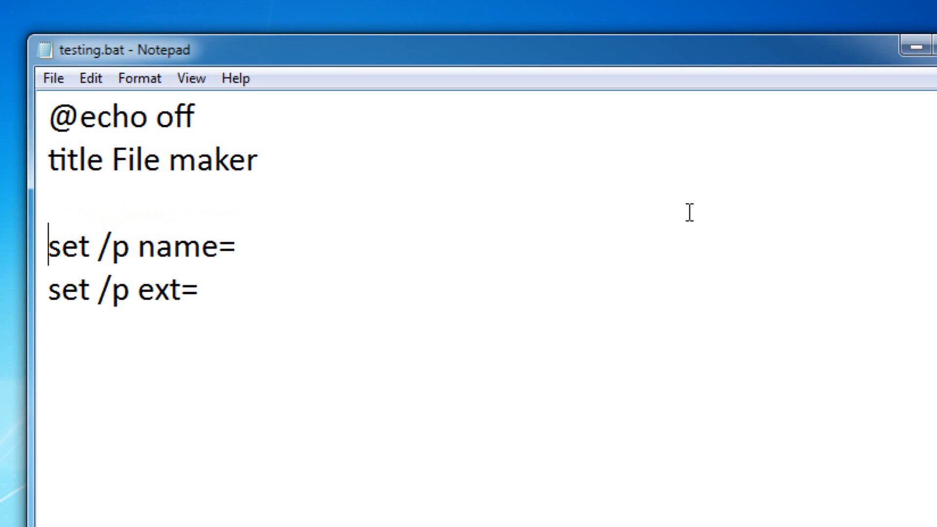
Add 'echo Enter the name for your file:' above the set /p name= line
type("echo Enter")
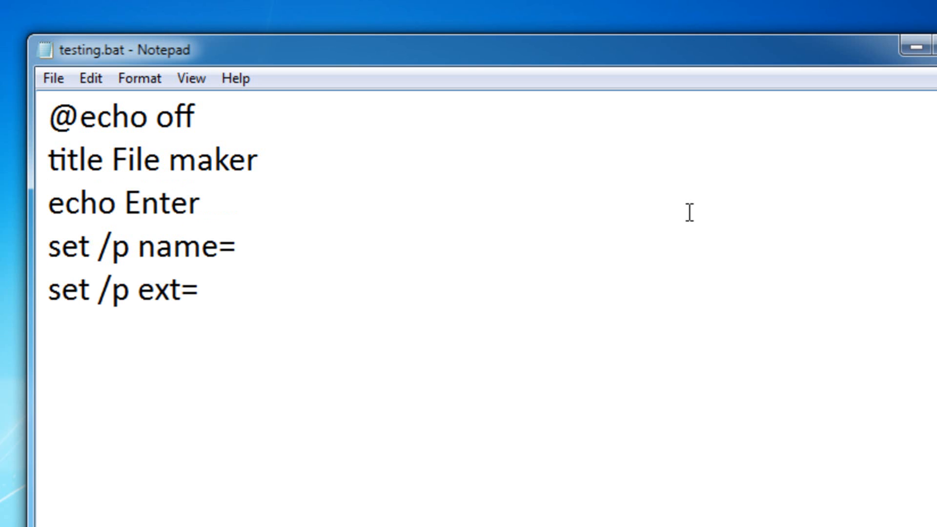
type("the name for y")
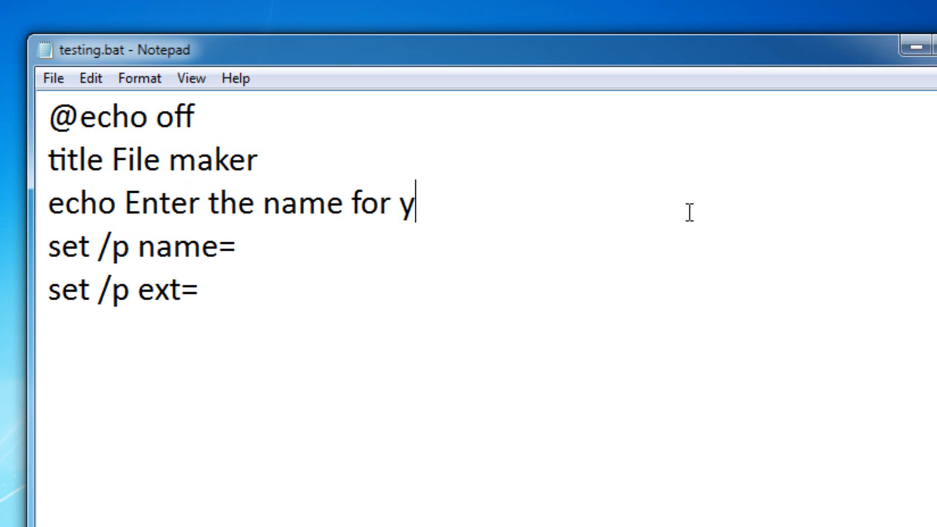
type("our file:")
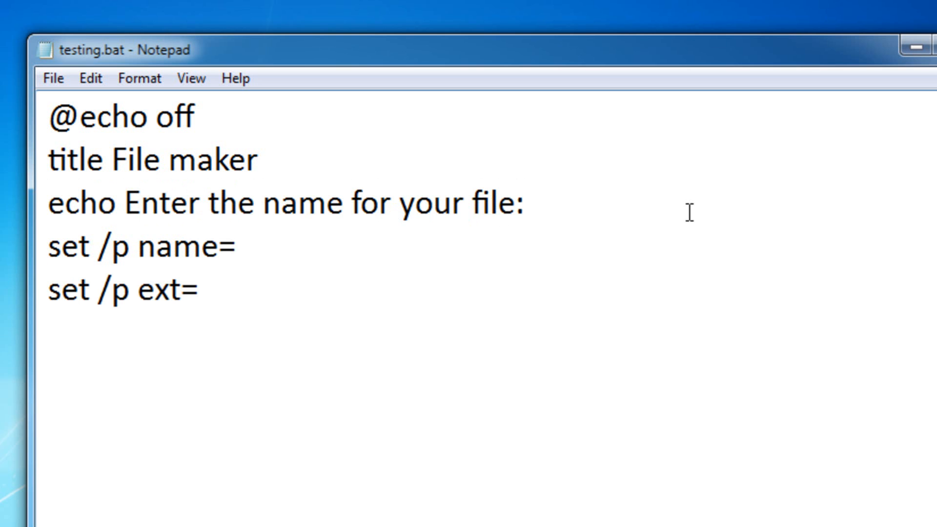
Add 'echo Enter the extension for your file:' above the set /p ext= line
left_click(236, 247)
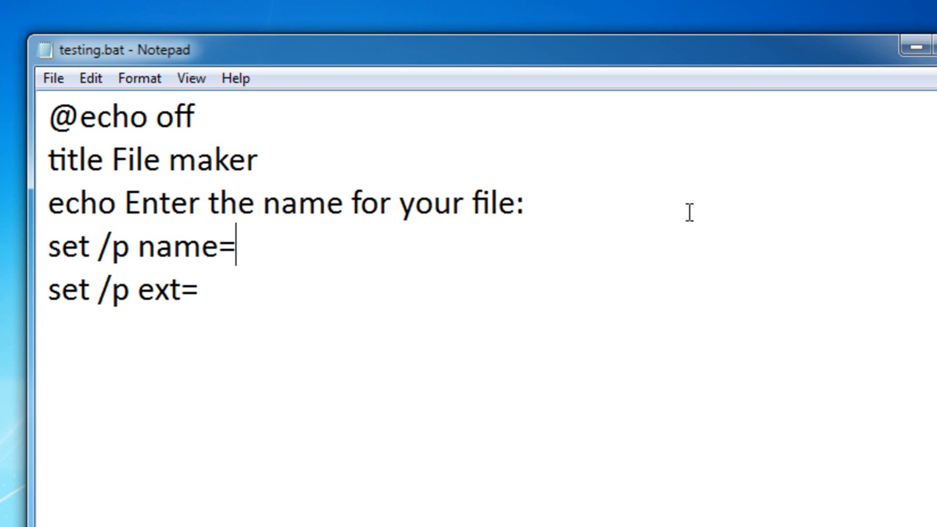
type("echo Ent")
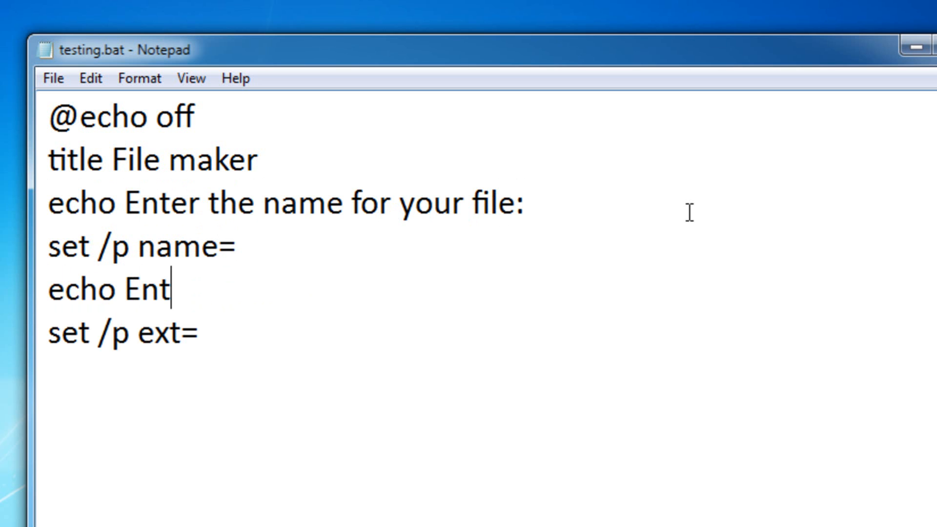
type("er the extens")
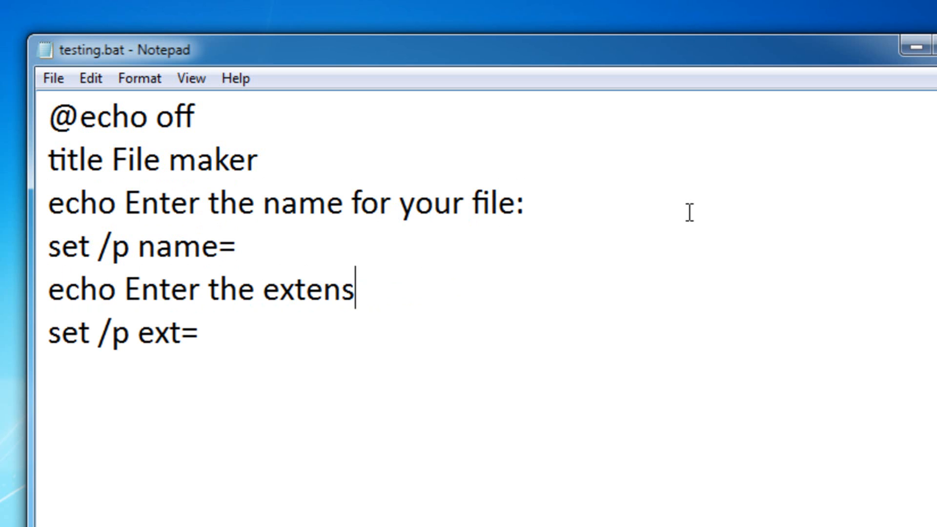
type("ion for your")
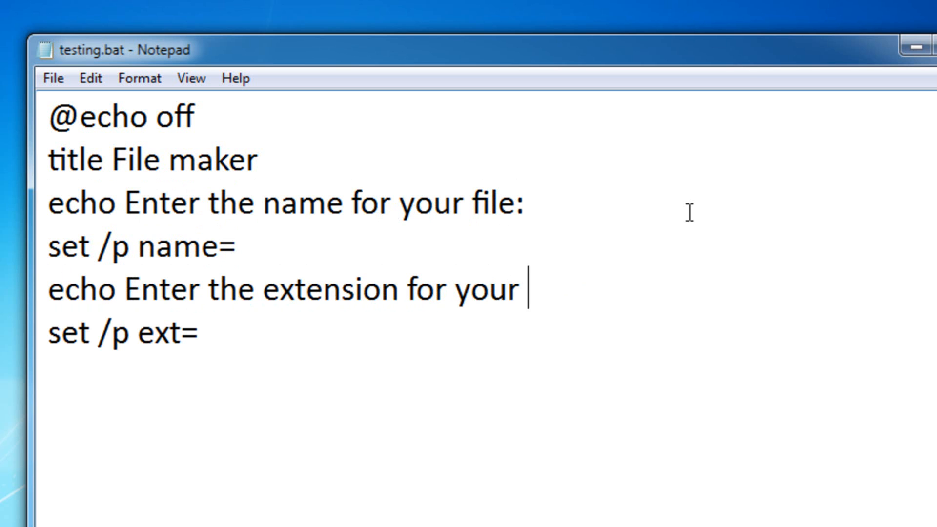
type("file:")
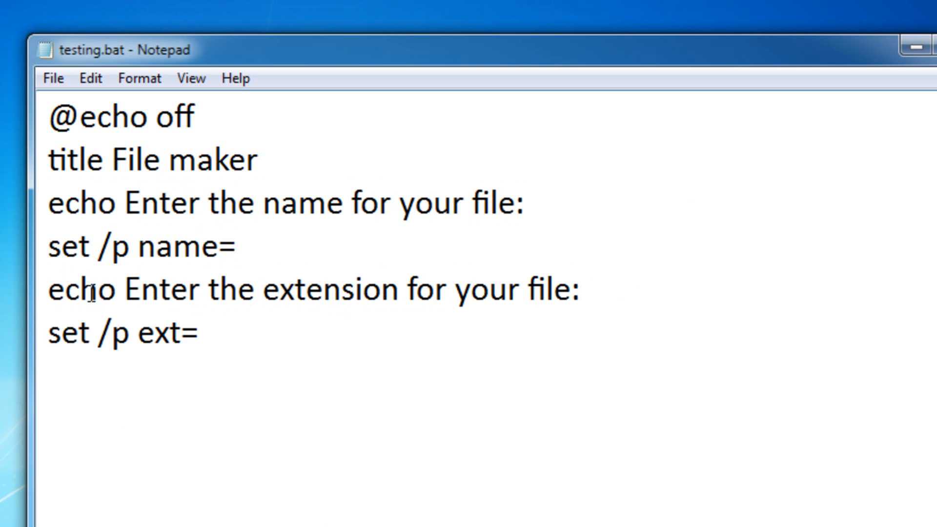
Move the name prompt inline so it reads 'set /p name=Enter the name for your file:'
left_click(125, 202)
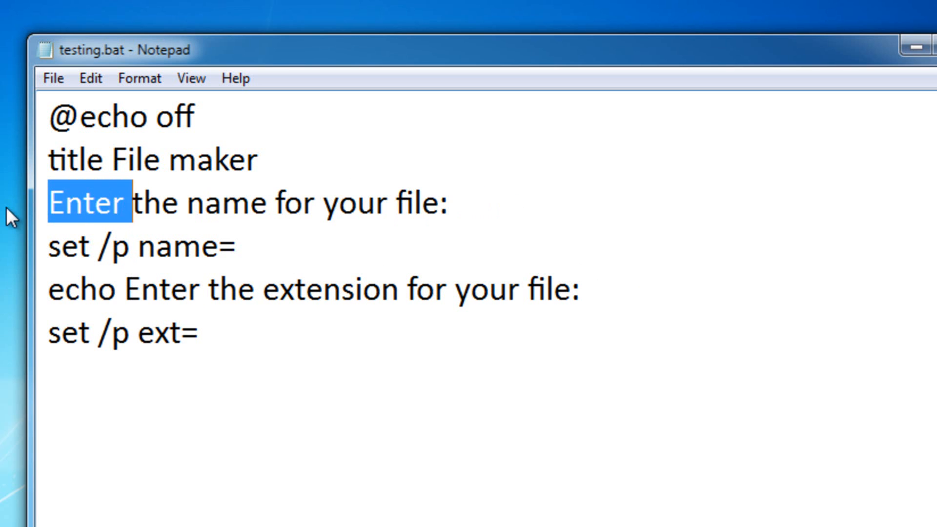
key("Delete")
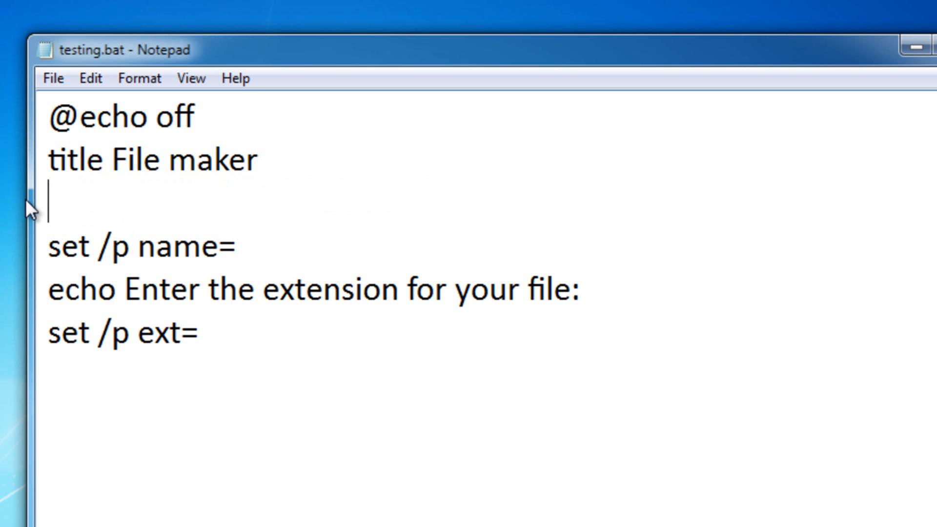
type("Enter the name for your file:")
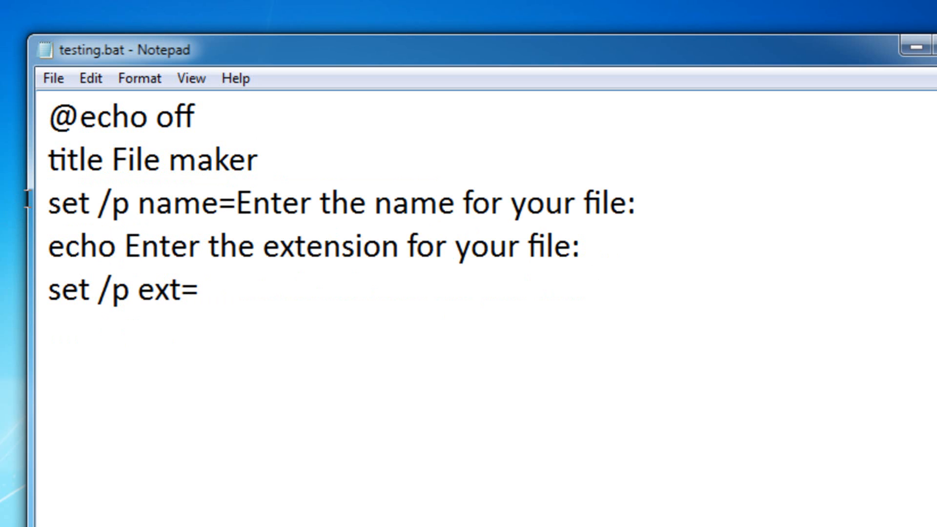
left_click(238, 203)
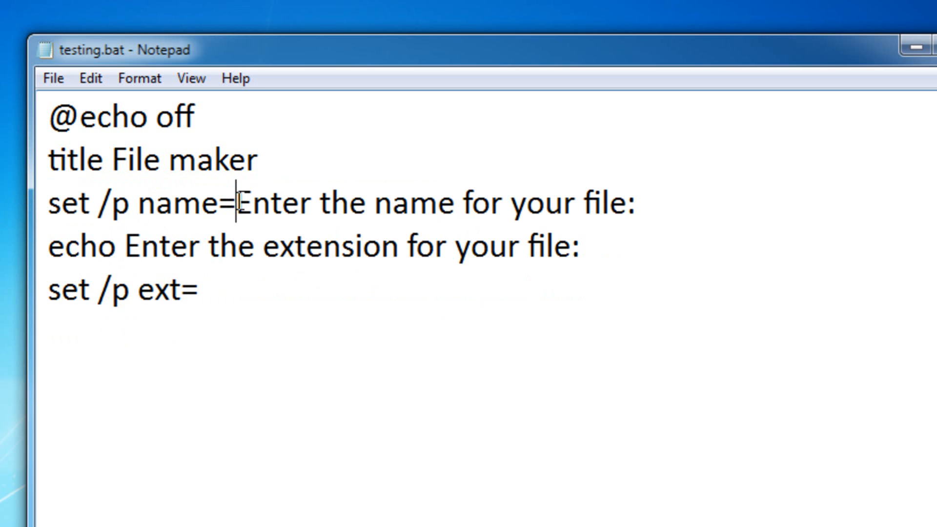
left_click(636, 202)
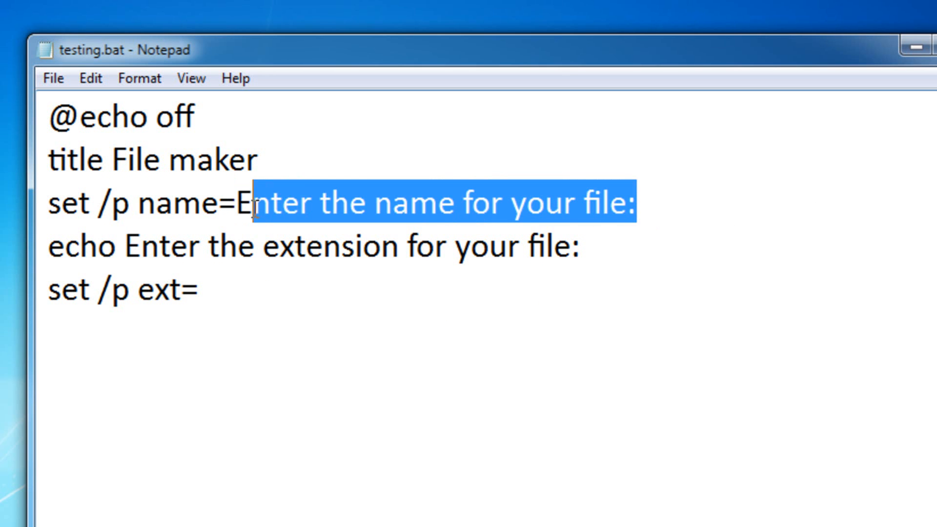
left_click(773, 223)
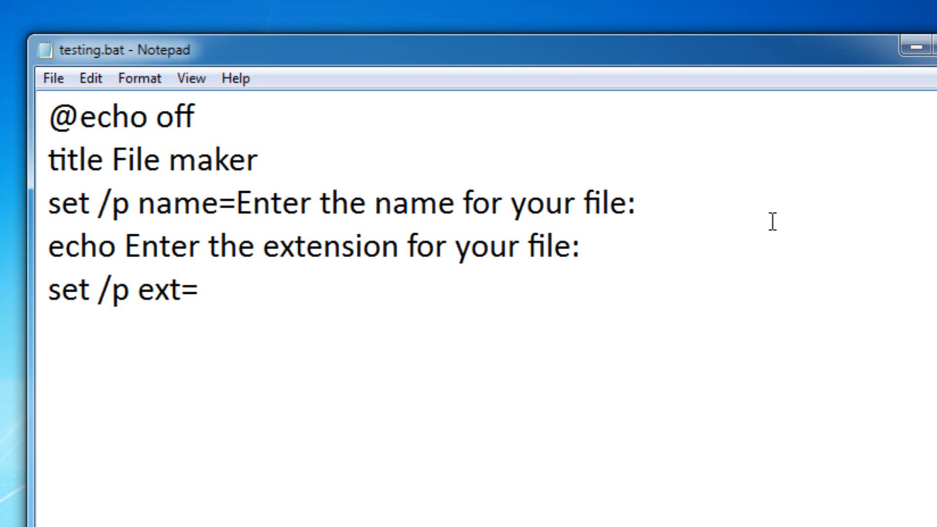
mouse_move(815, 190)
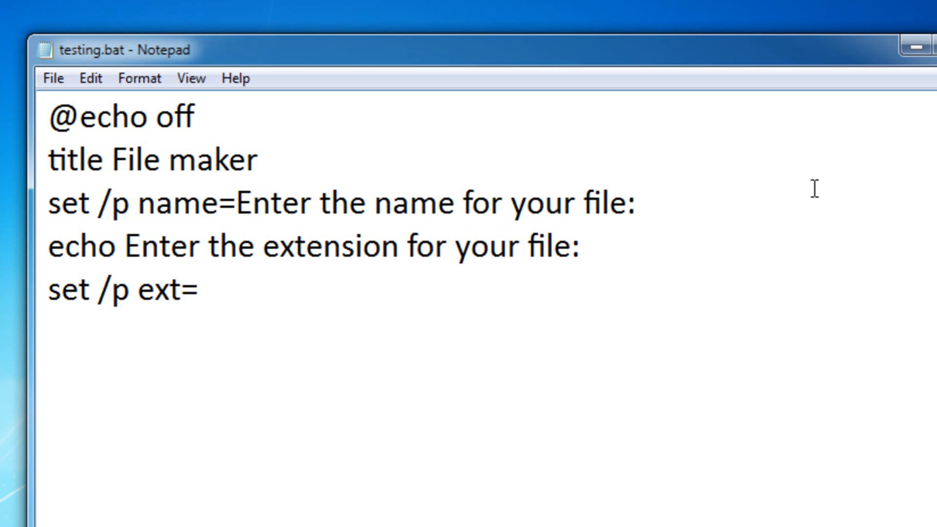
left_click(123, 246)
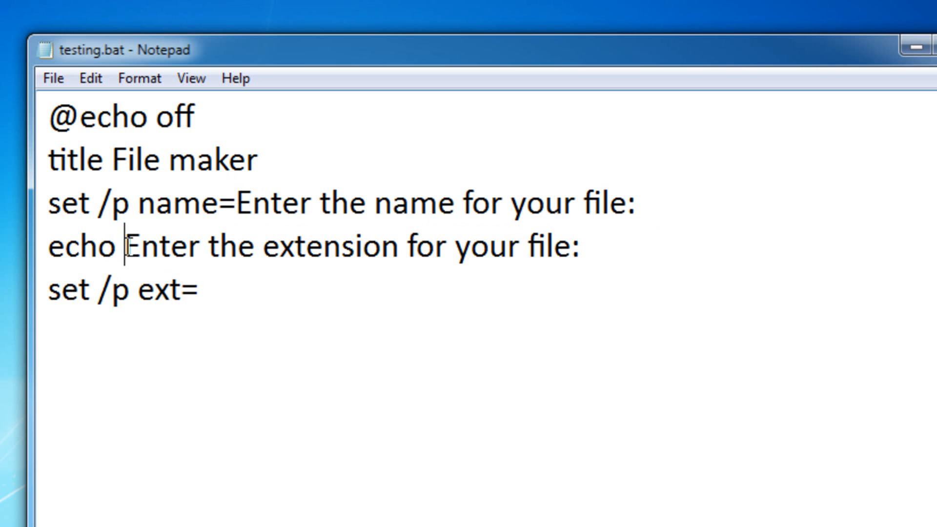
Move the extension prompt inline as 'set /p ext=Enter the extension for your file:' and drop the leftover echo
double_click(82, 246)
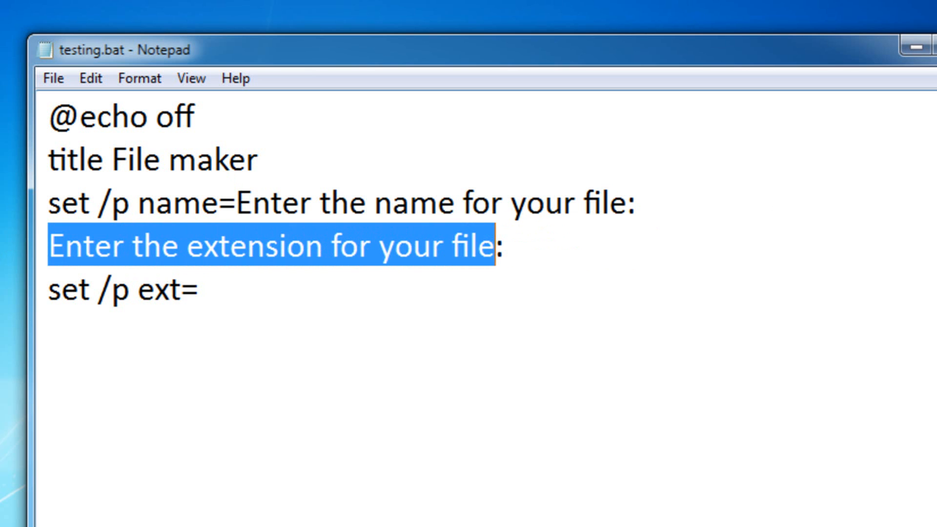
key("Delete")
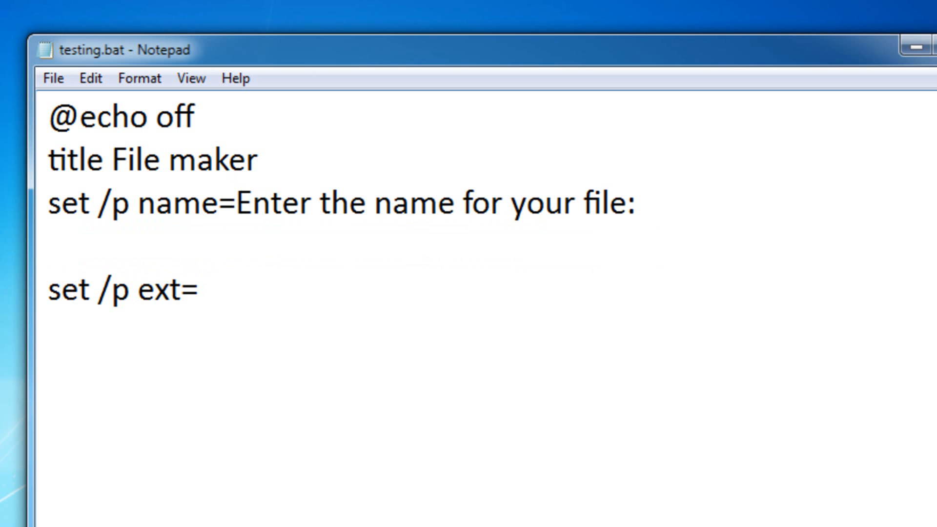
left_click(54, 239)
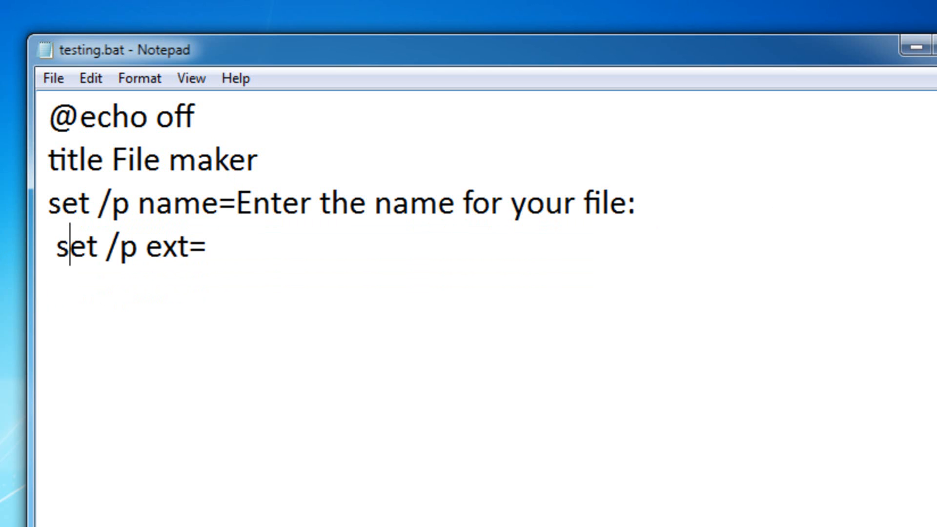
type("echo Enter the extension for your file:")
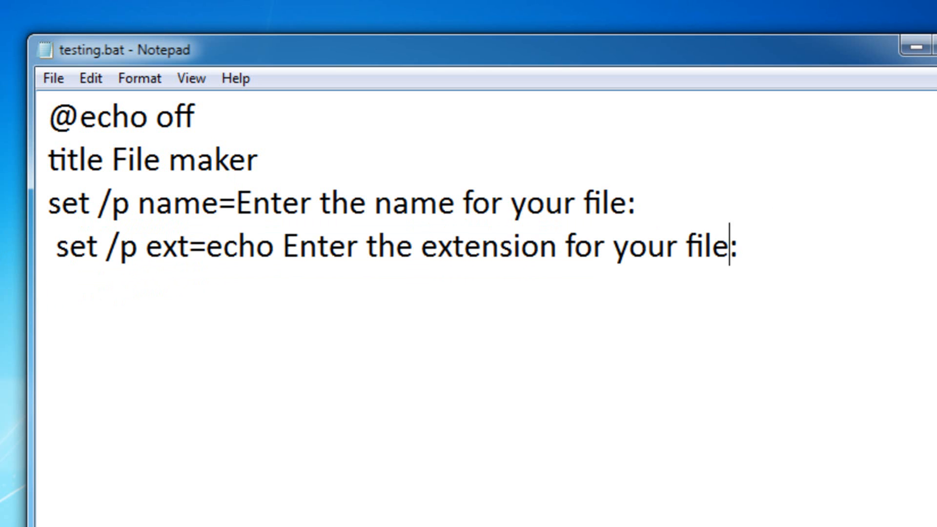
double_click(258, 247)
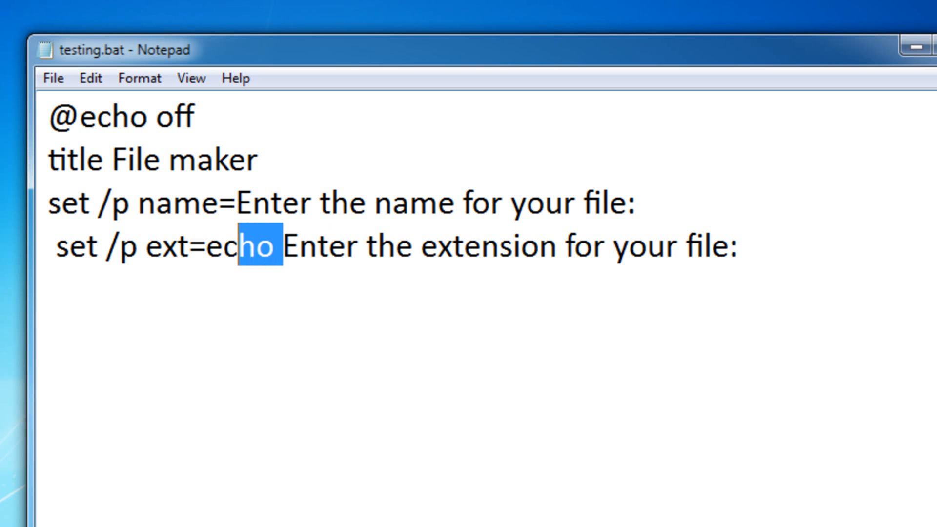
key("Delete")
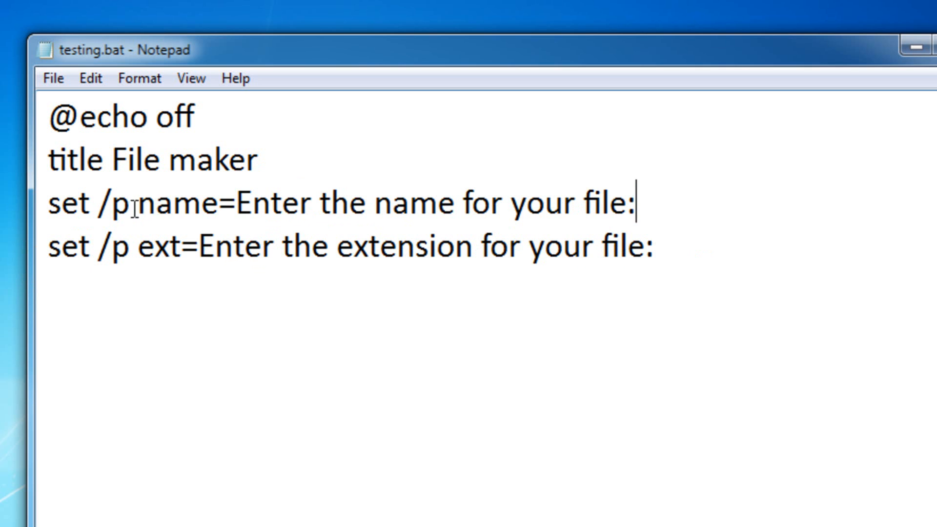
Rename the ext variable so the line reads 'set /p extension=Enter the extension for your file:'
double_click(175, 203)
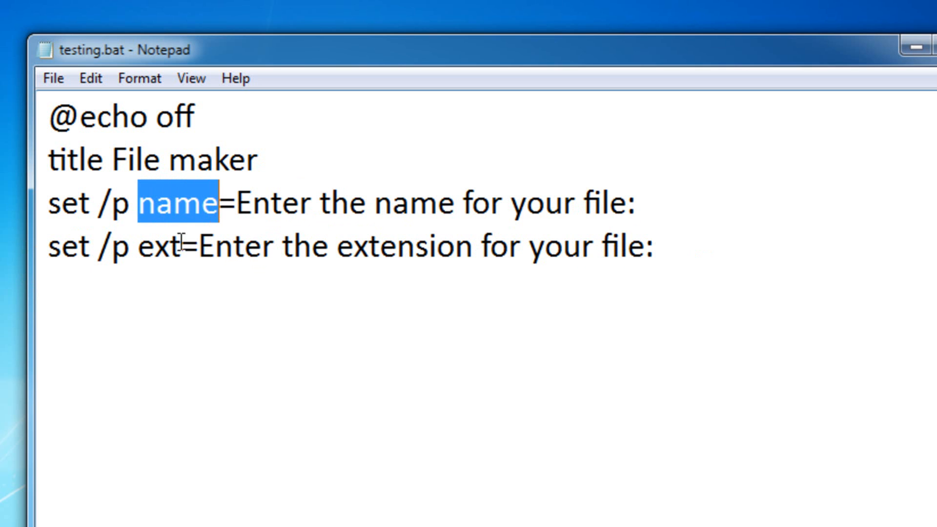
left_click(184, 247)
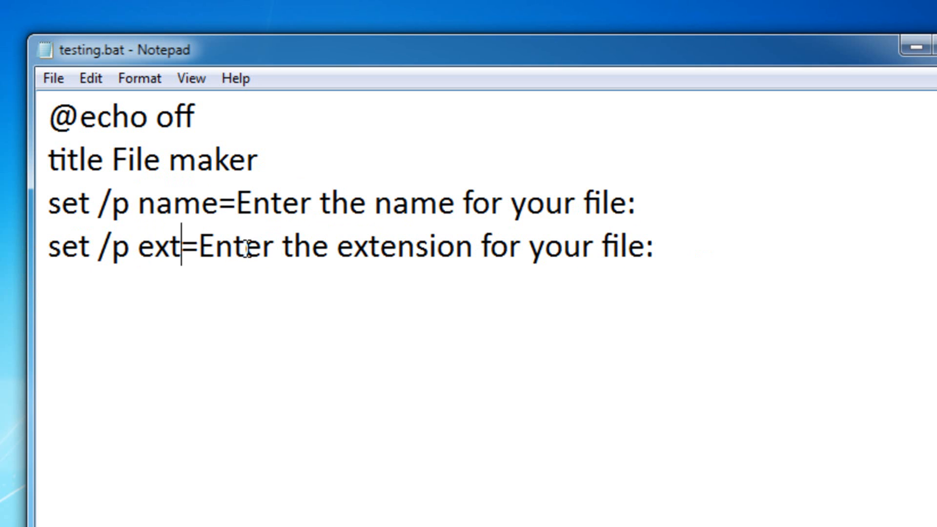
type("enstion")
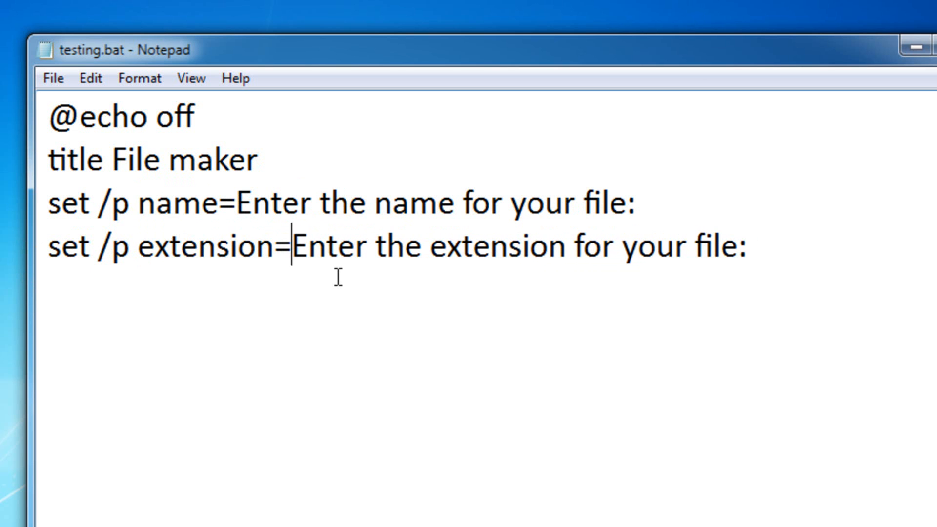
left_click(714, 247)
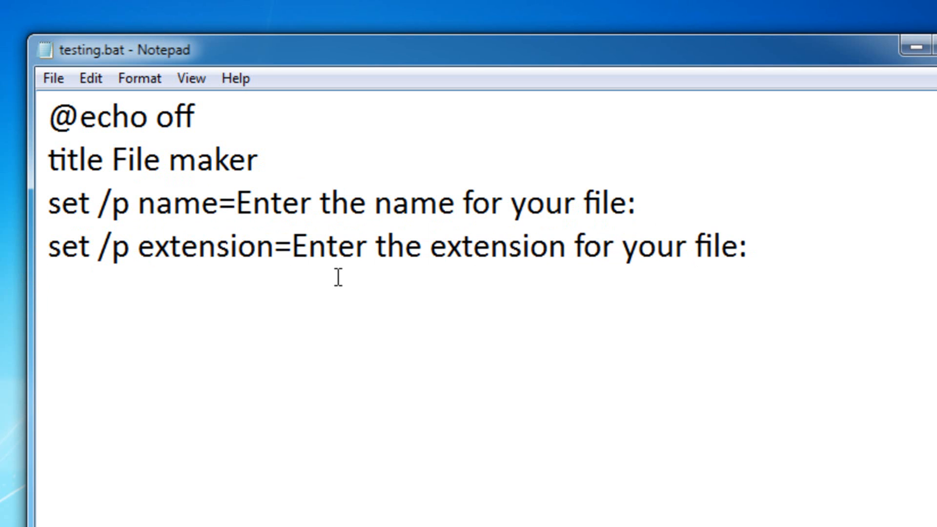
Start the output line as 'echo. > %name%'
type("ec")
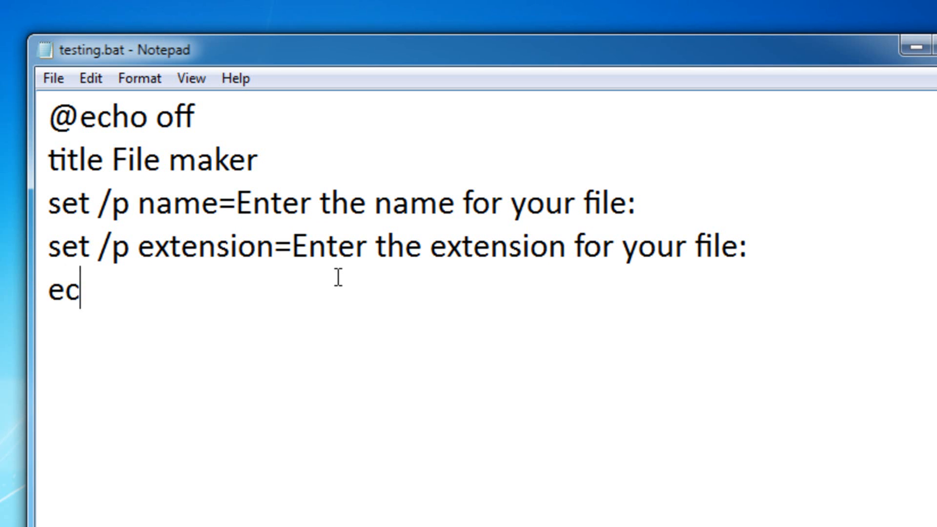
type("ho.")
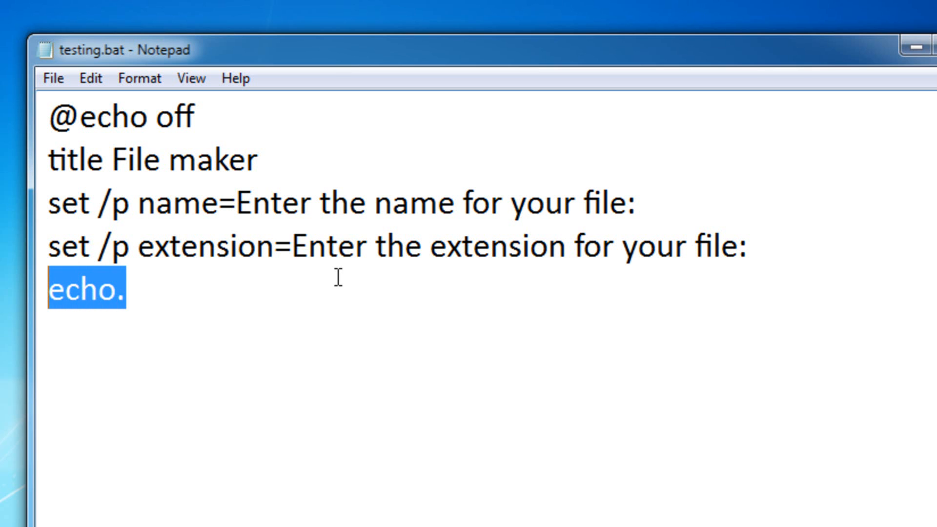
mouse_move(205, 263)
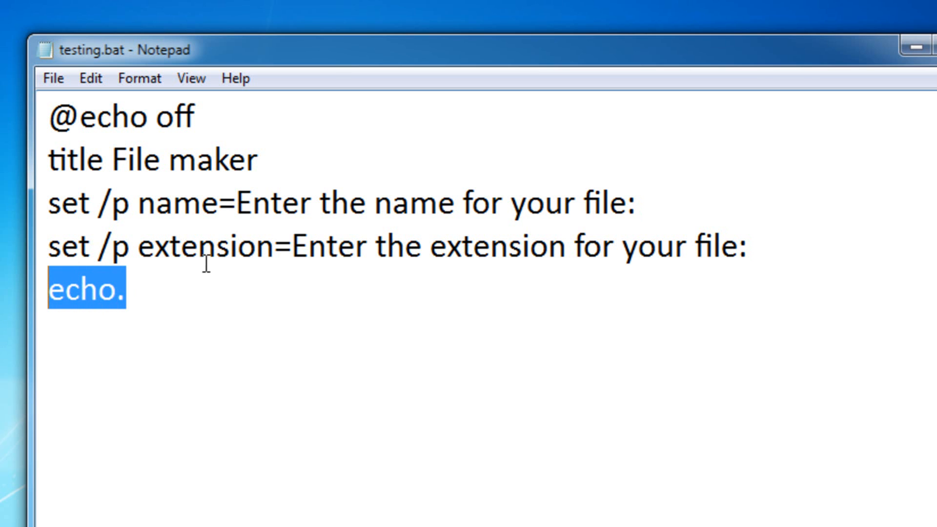
left_click(176, 203)
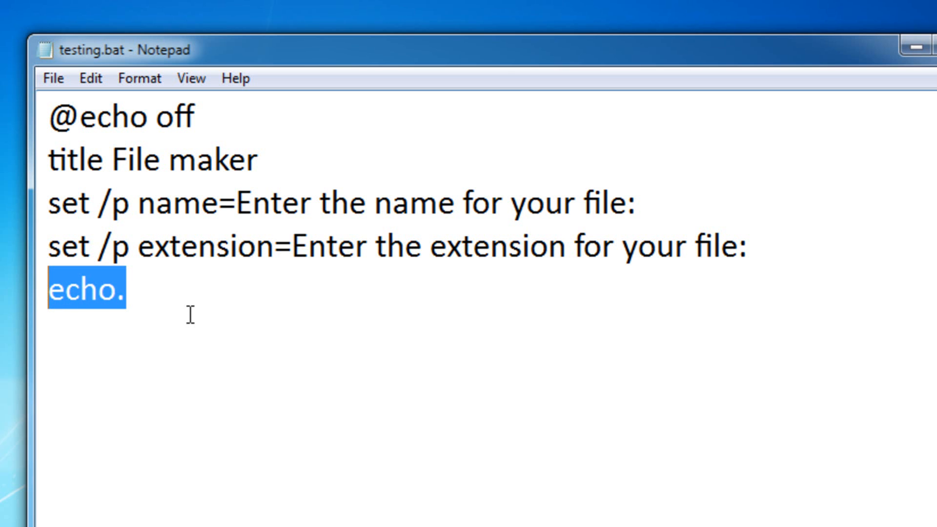
left_click(118, 288)
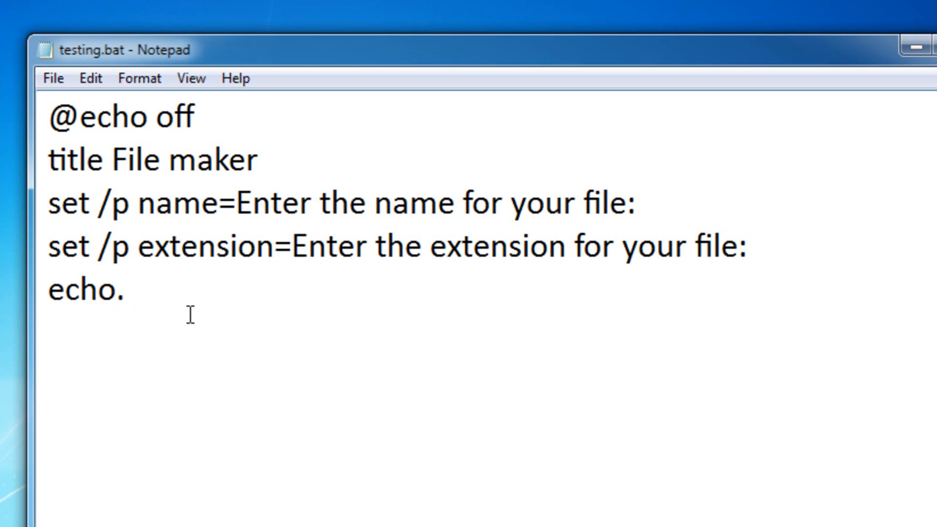
type(">")
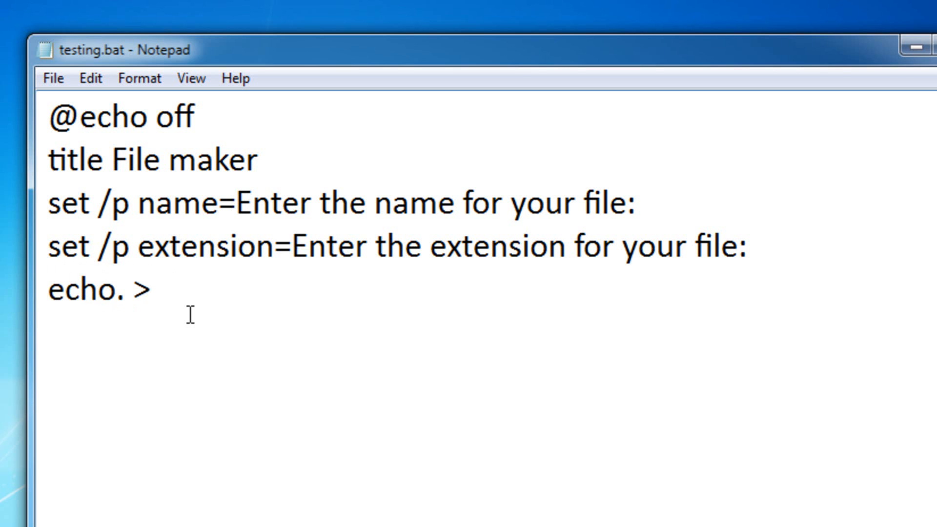
type("%")
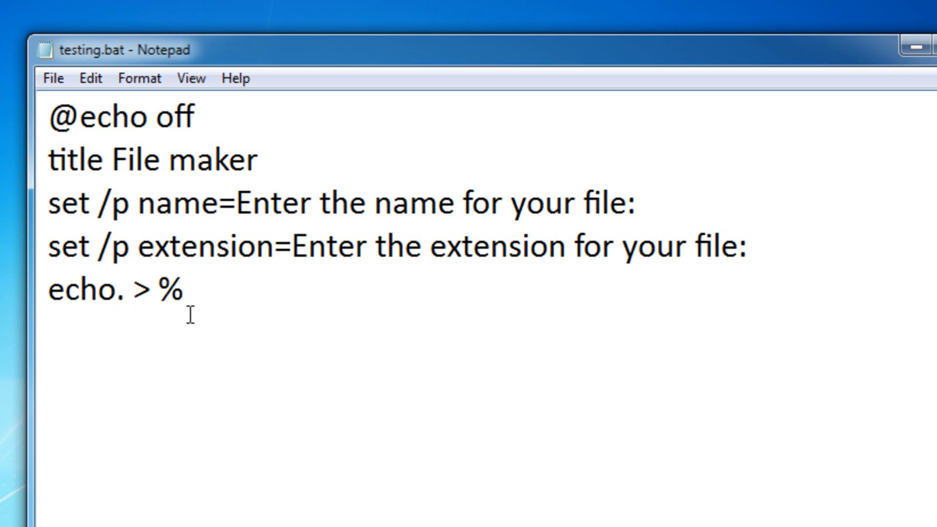
type("name")
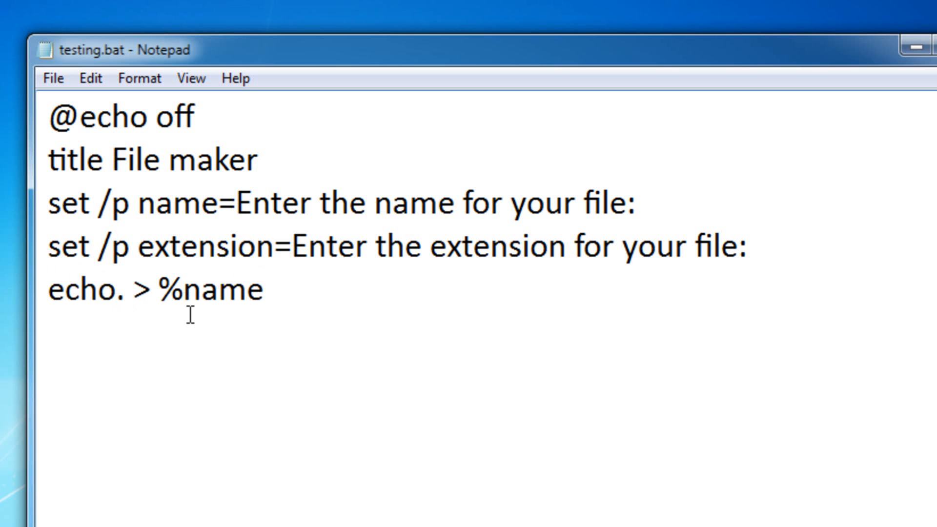
type("%")
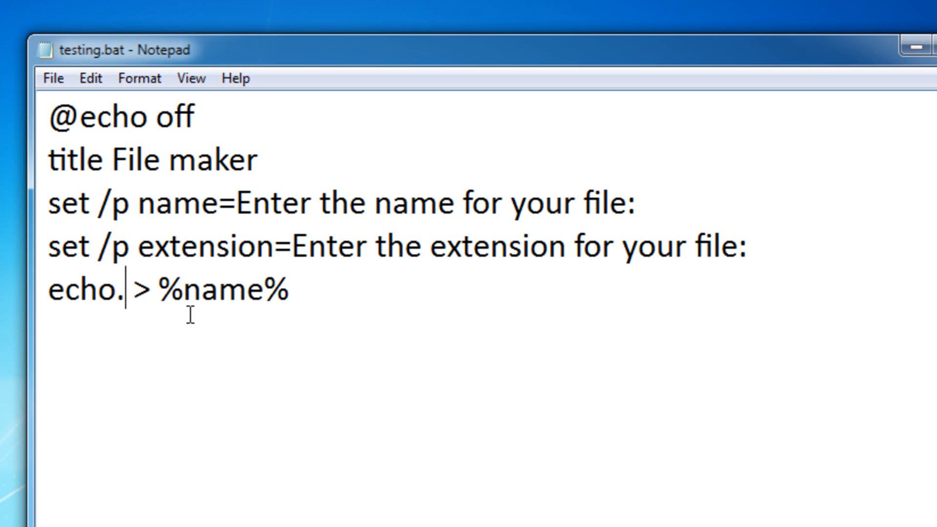
Append '.%extension%' so the line reads 'echo. > %name%.%extension%'
double_click(92, 291)
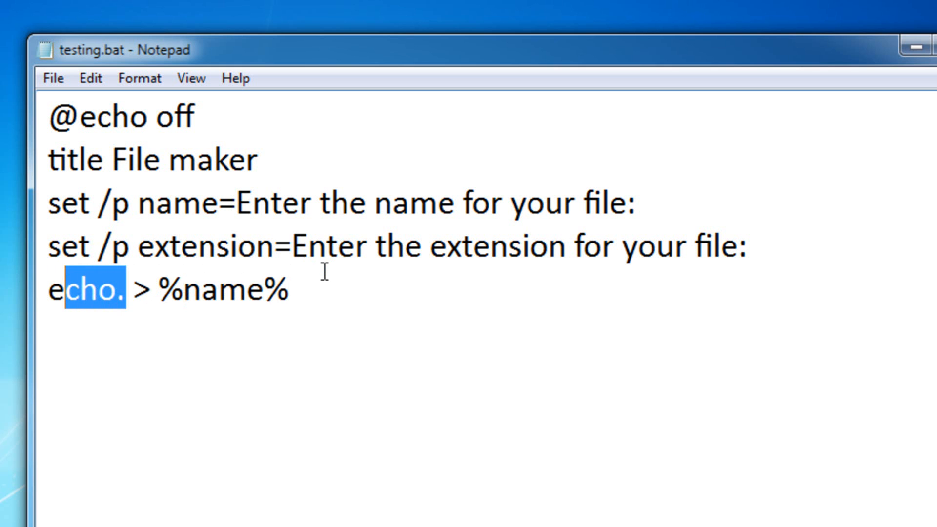
left_click(185, 291)
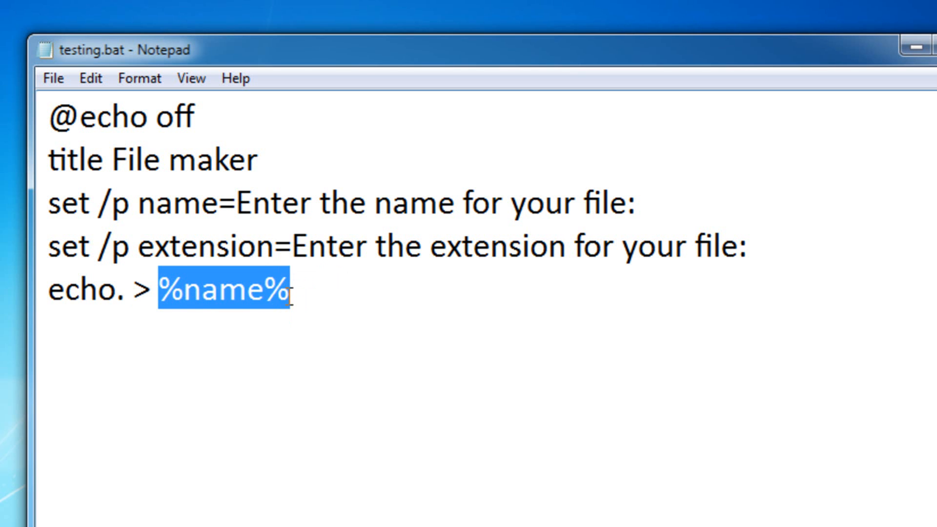
left_click(460, 202)
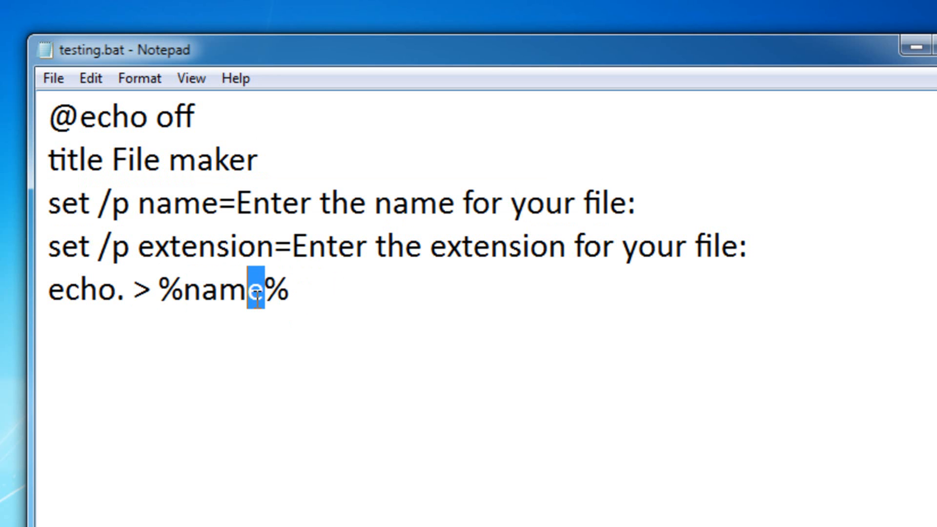
double_click(224, 290)
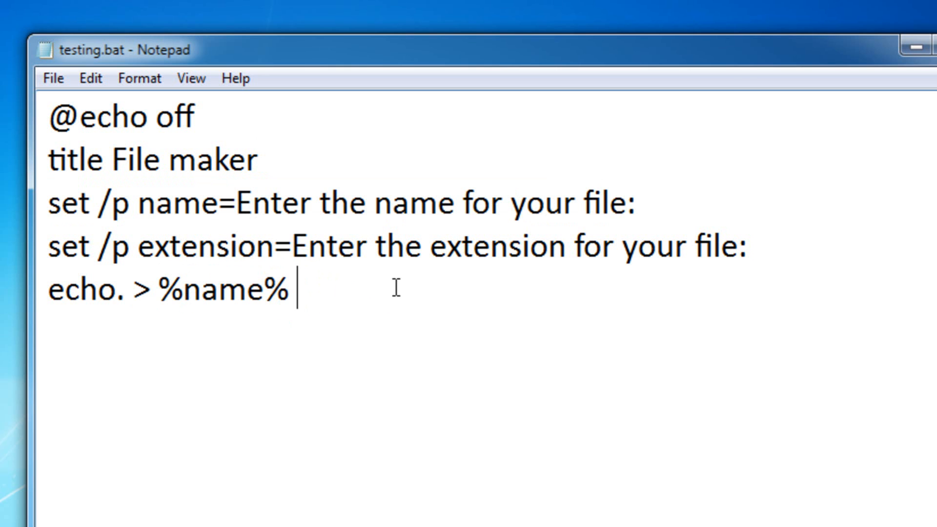
type(".")
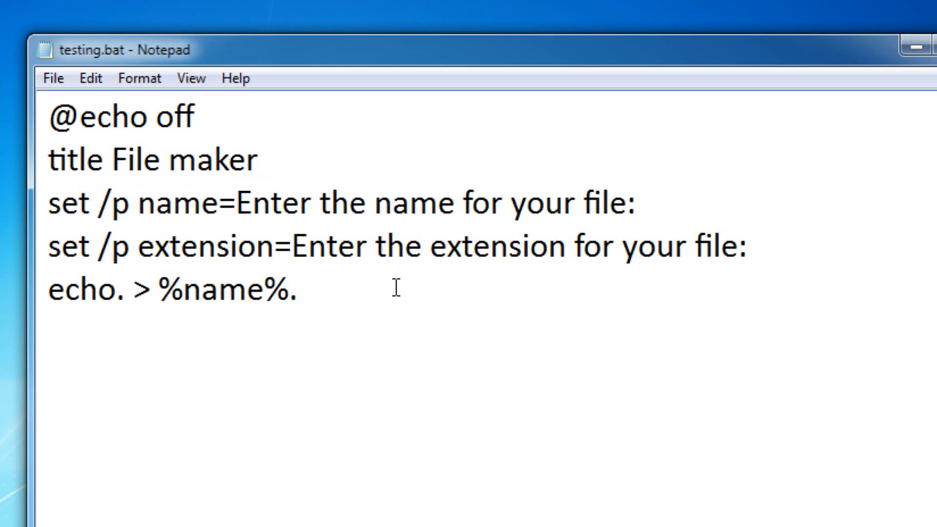
type("%e")
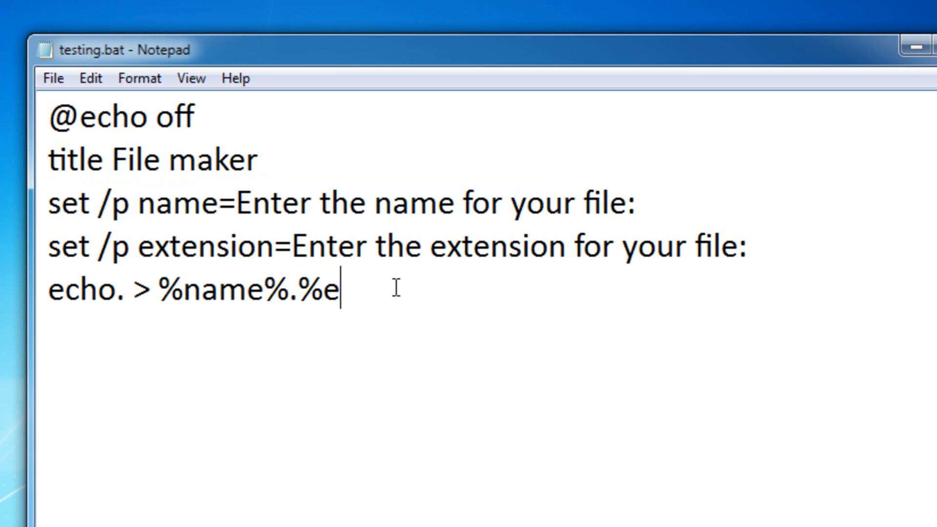
type("xtension")
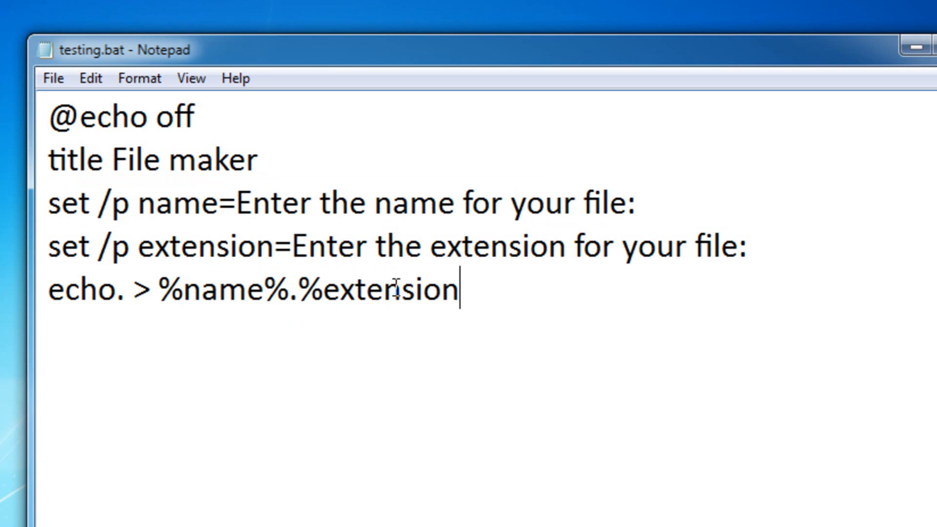
type("%")
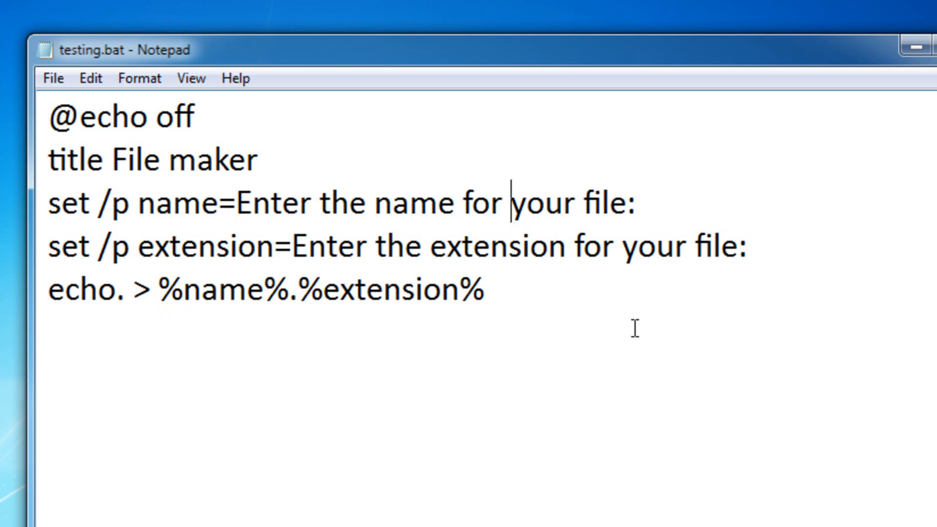
mouse_move(402, 202)
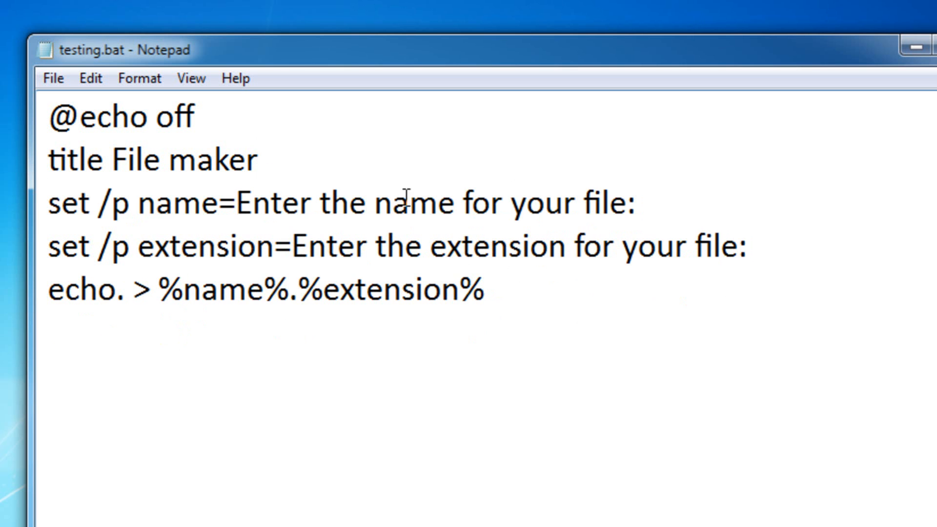
left_click(52, 78)
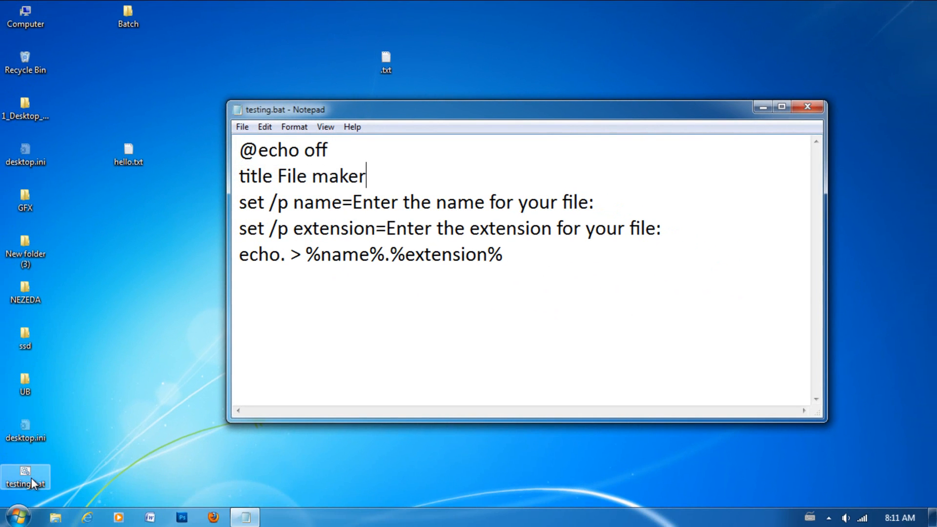
Run testing.bat and answer its name and extension prompts so type.html is created on the desktop
double_click(25, 477)
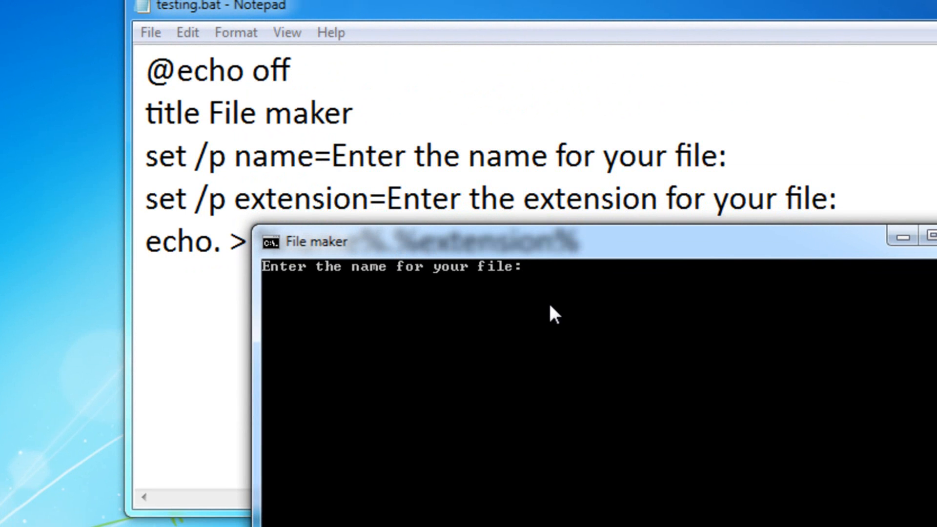
type("testibng")
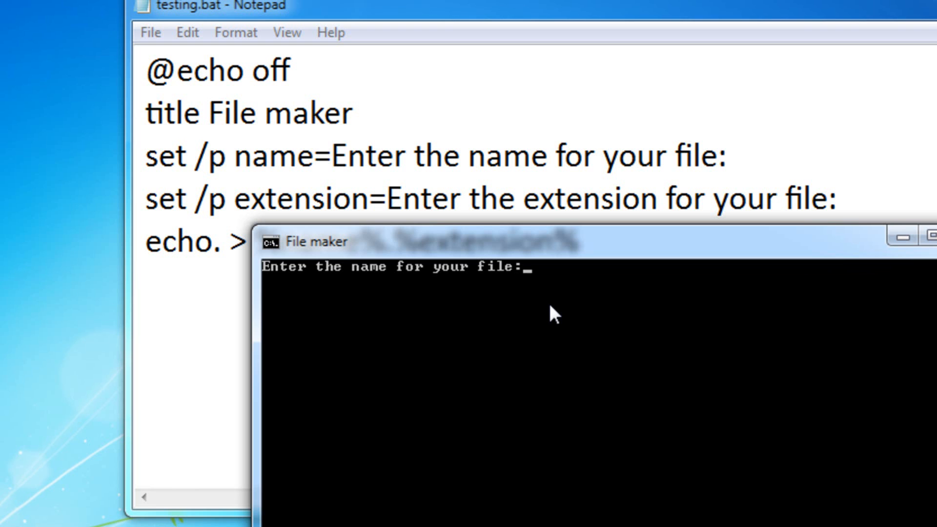
type("type")
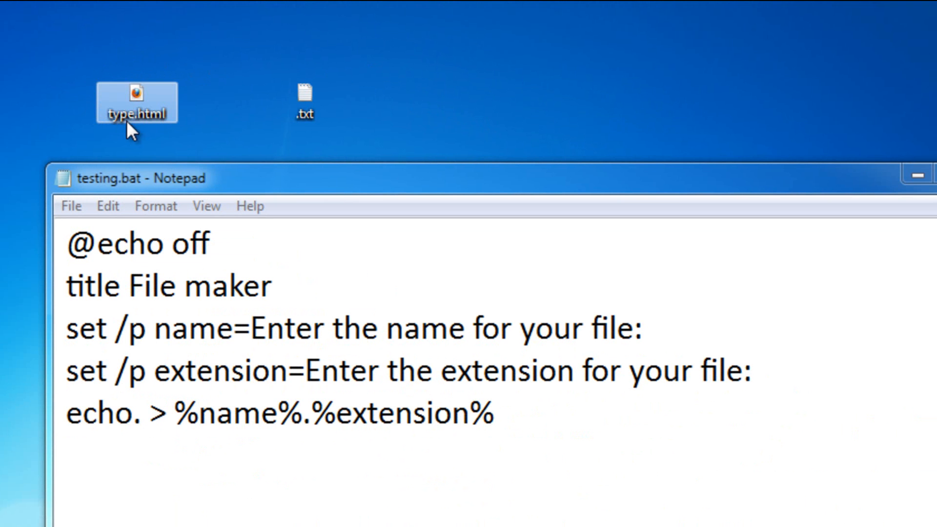
mouse_move(168, 129)
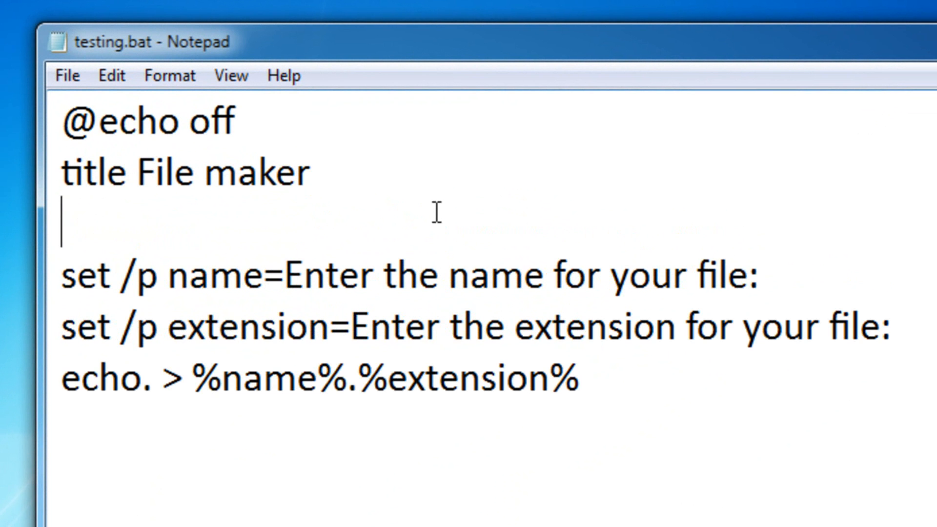
Add an ':a' label after the title and 'goto :a' as the last line so the script loops
type(":a")
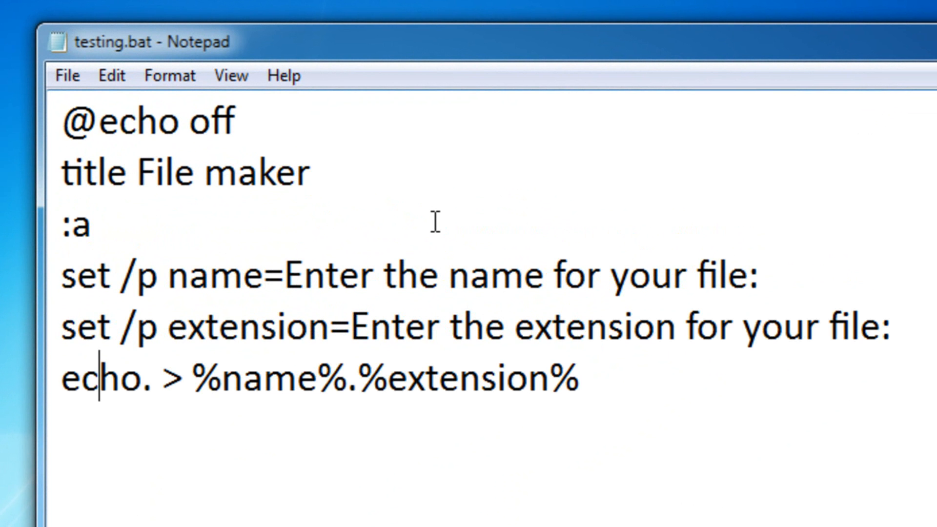
left_click(580, 378)
type("goto :")
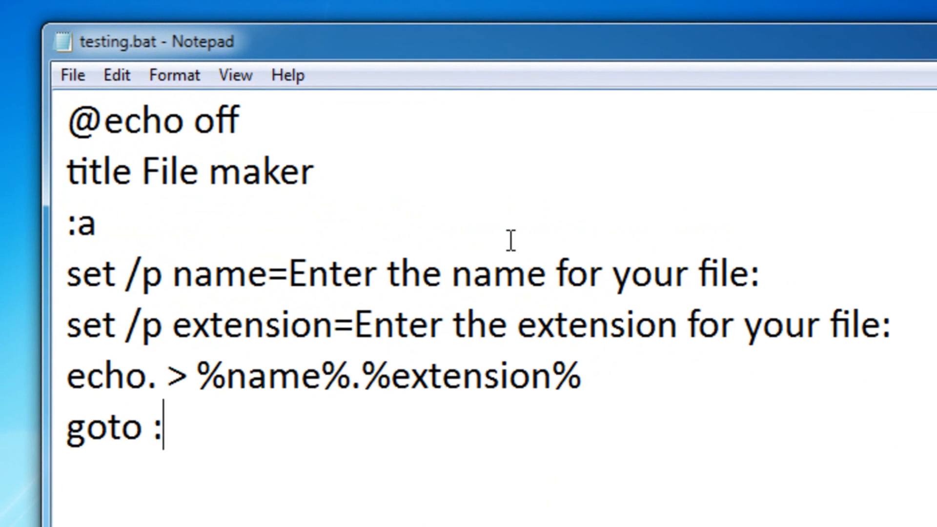
type("ame for your file:dasdsa")
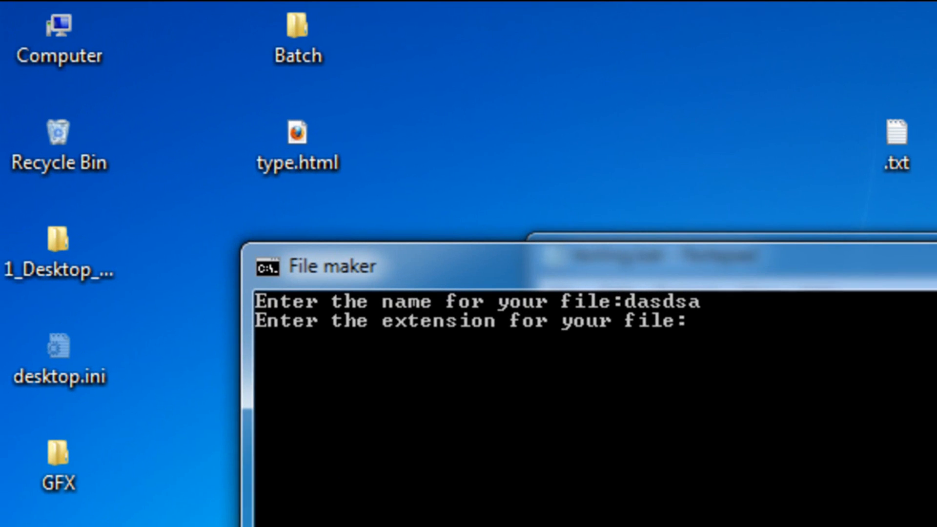
Answer the repeating prompts with xss, then ajifa and css, creating dasdsa.xss and ajifa.css
type("xss")
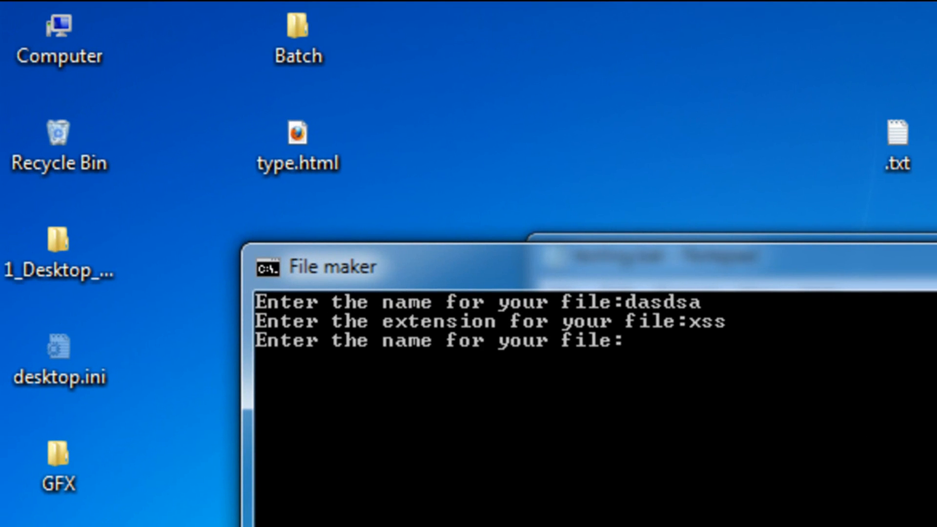
type("ajifa")
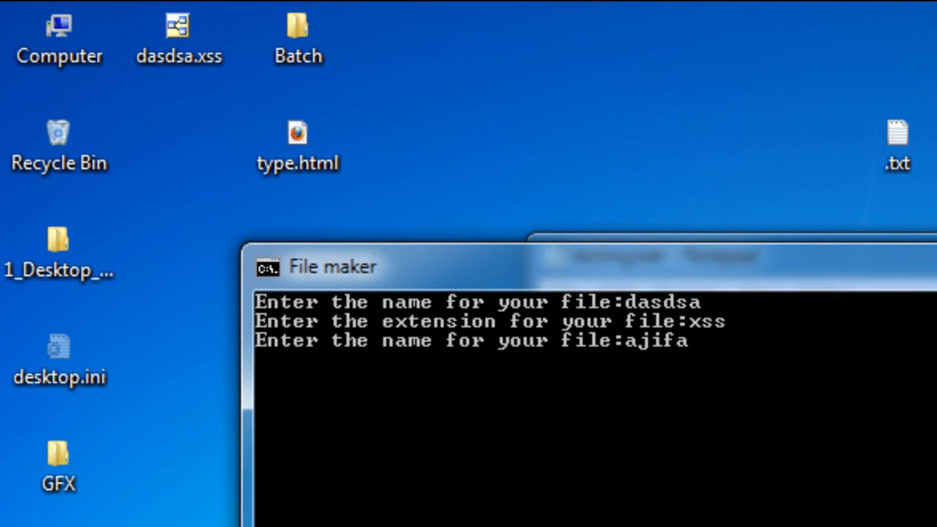
type("css")
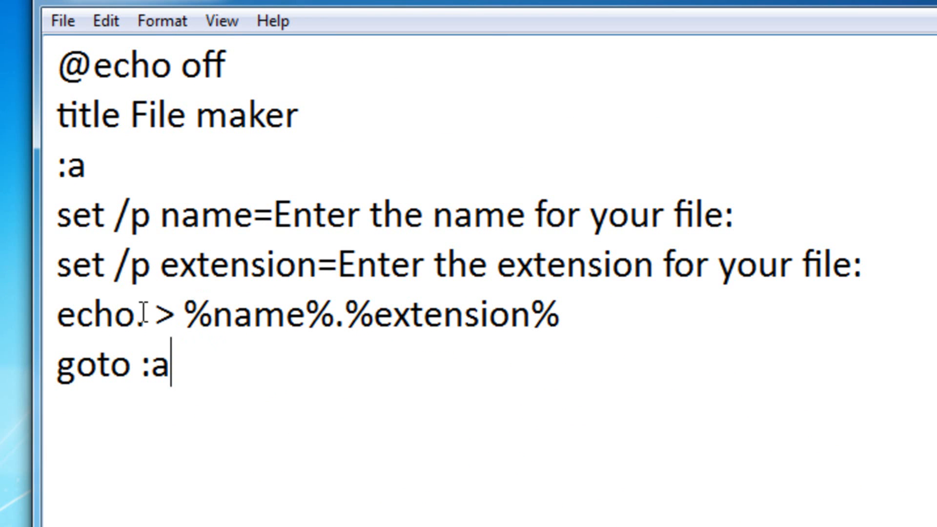
type(".")
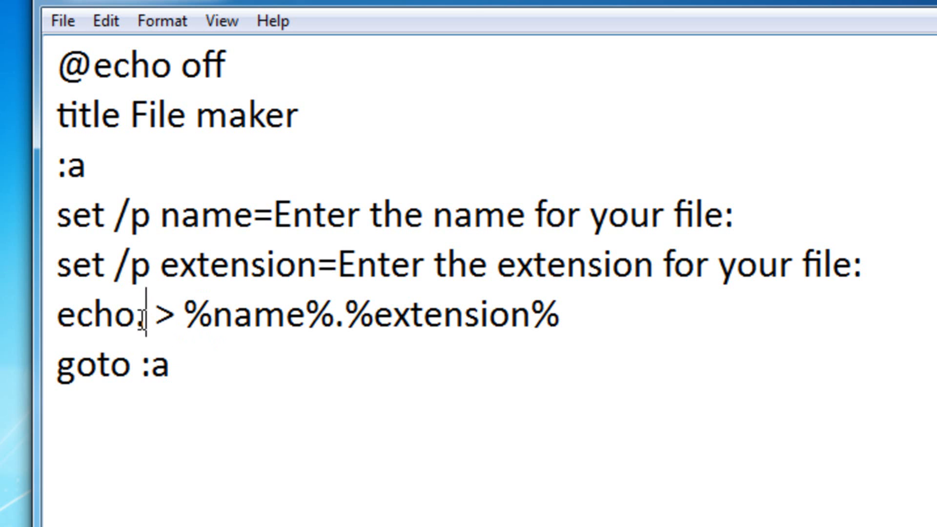
double_click(138, 315)
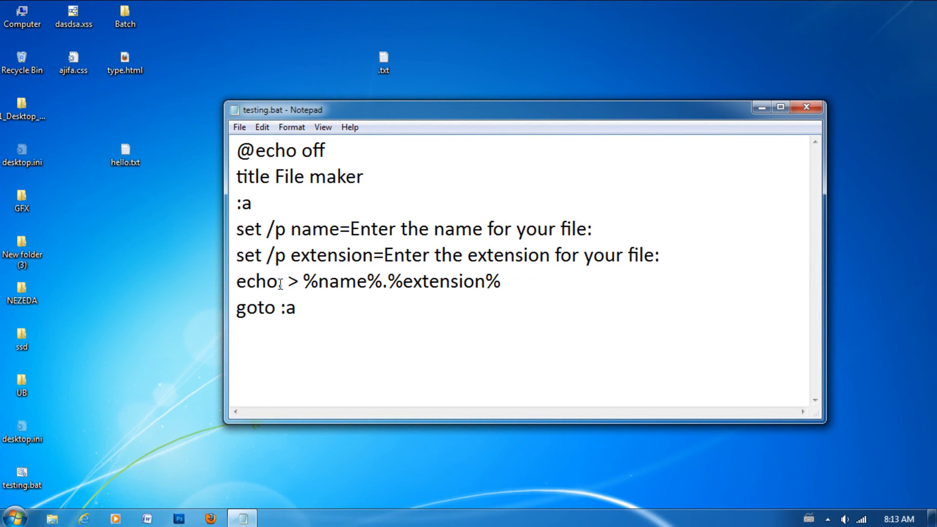
View the generated dasdsa.xss from the desktop with Edit with Notepad++
right_click(73, 15)
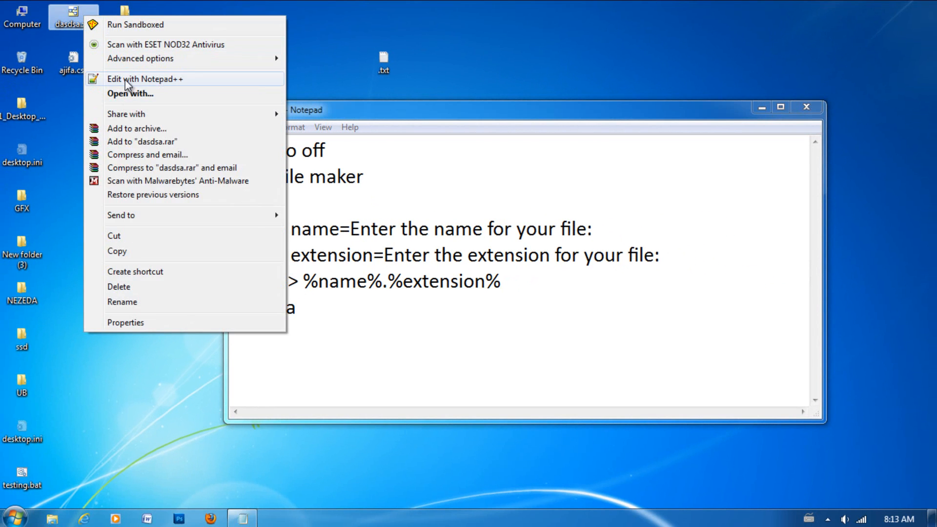
left_click(144, 78)
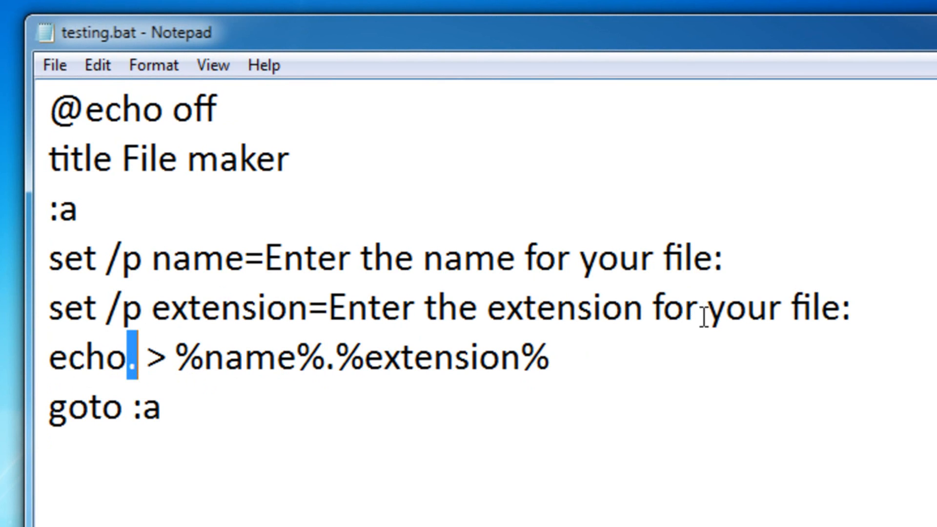
mouse_move(895, 340)
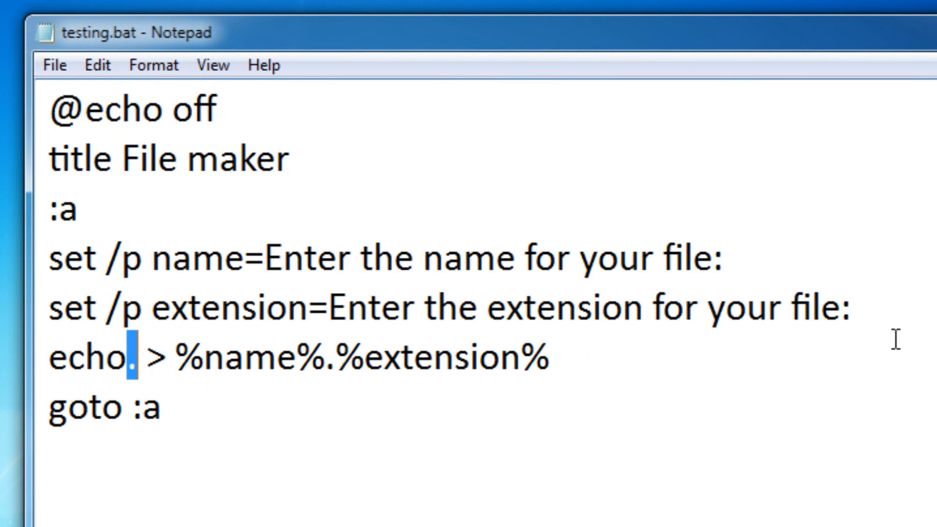
mouse_move(883, 333)
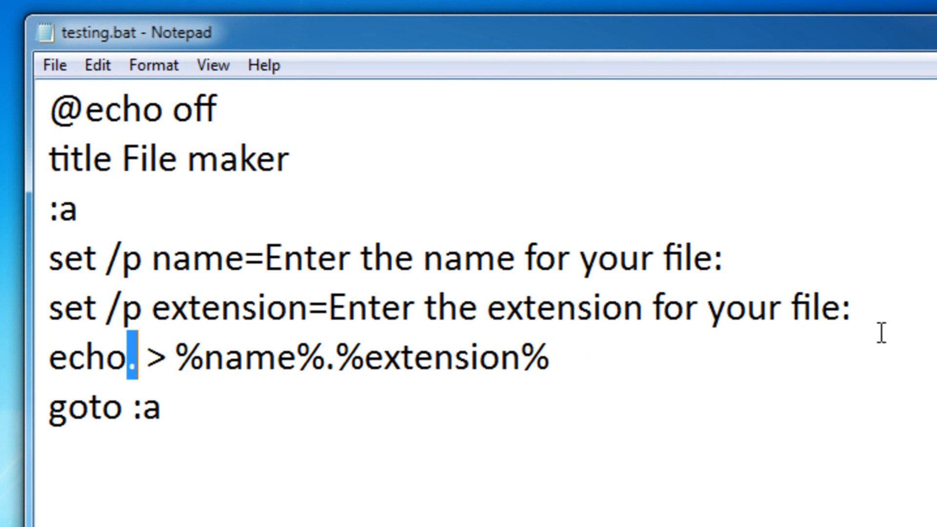